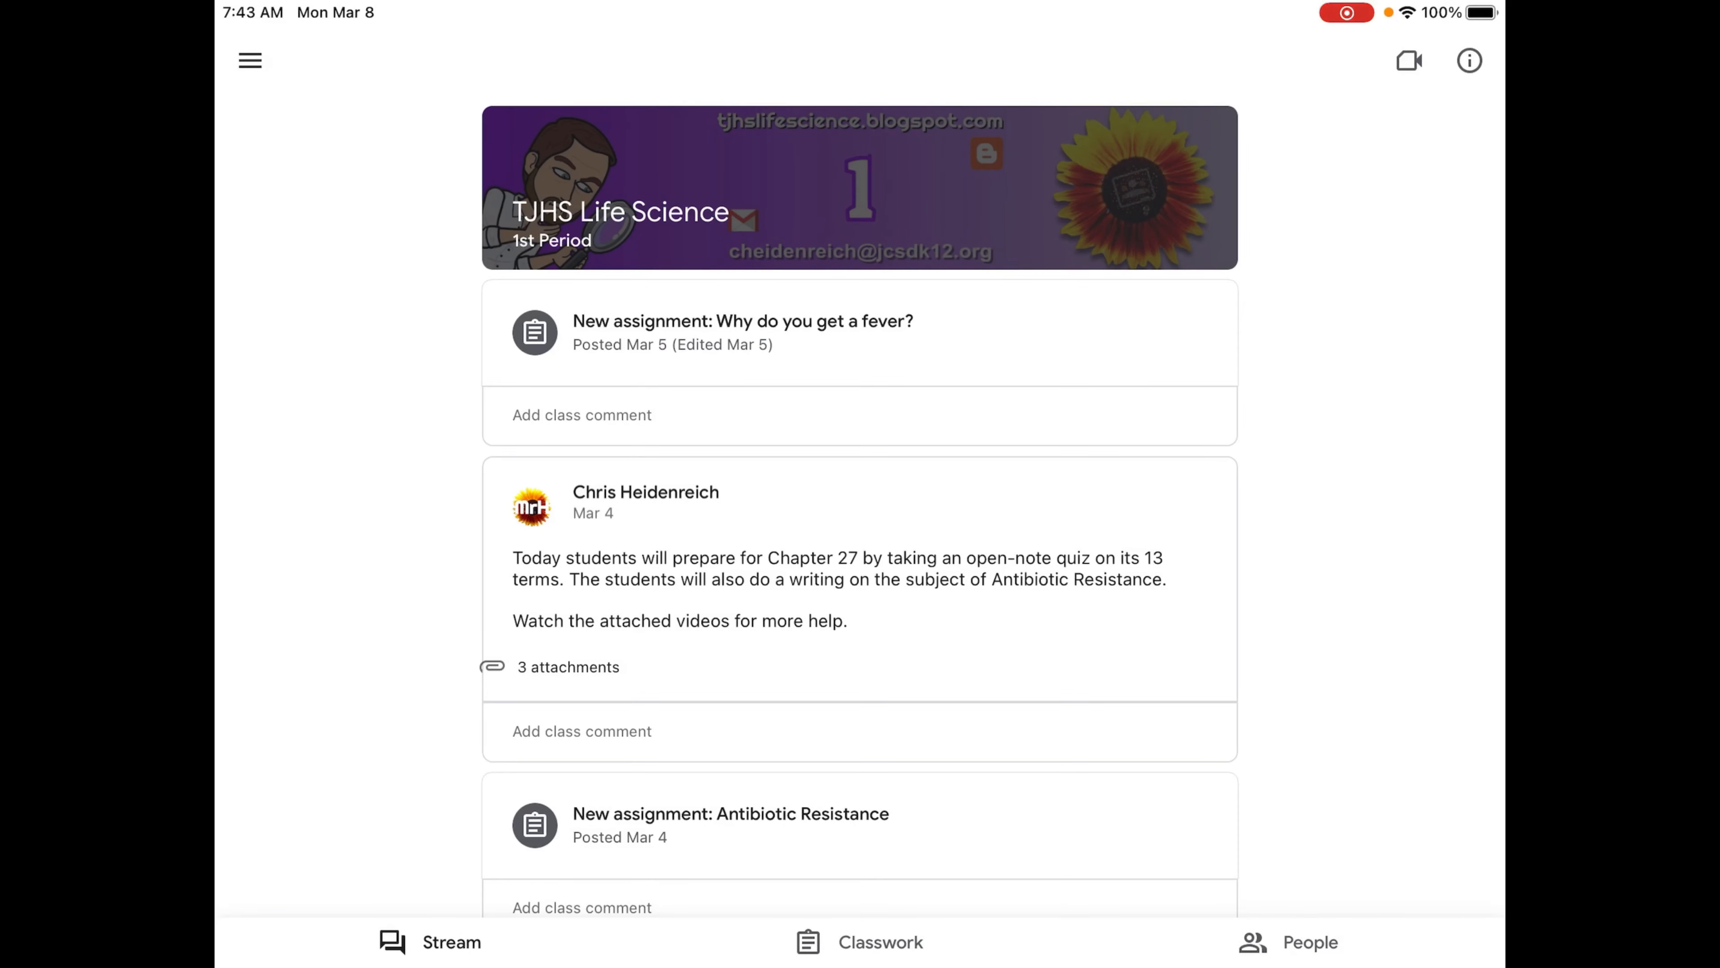
Step: Scroll the classwork list to the HYBRID Contamination Lab assignment and preview its attached lab slideshow
{"action": "scroll", "scroll_direction": "up", "scroll_amount": 3}
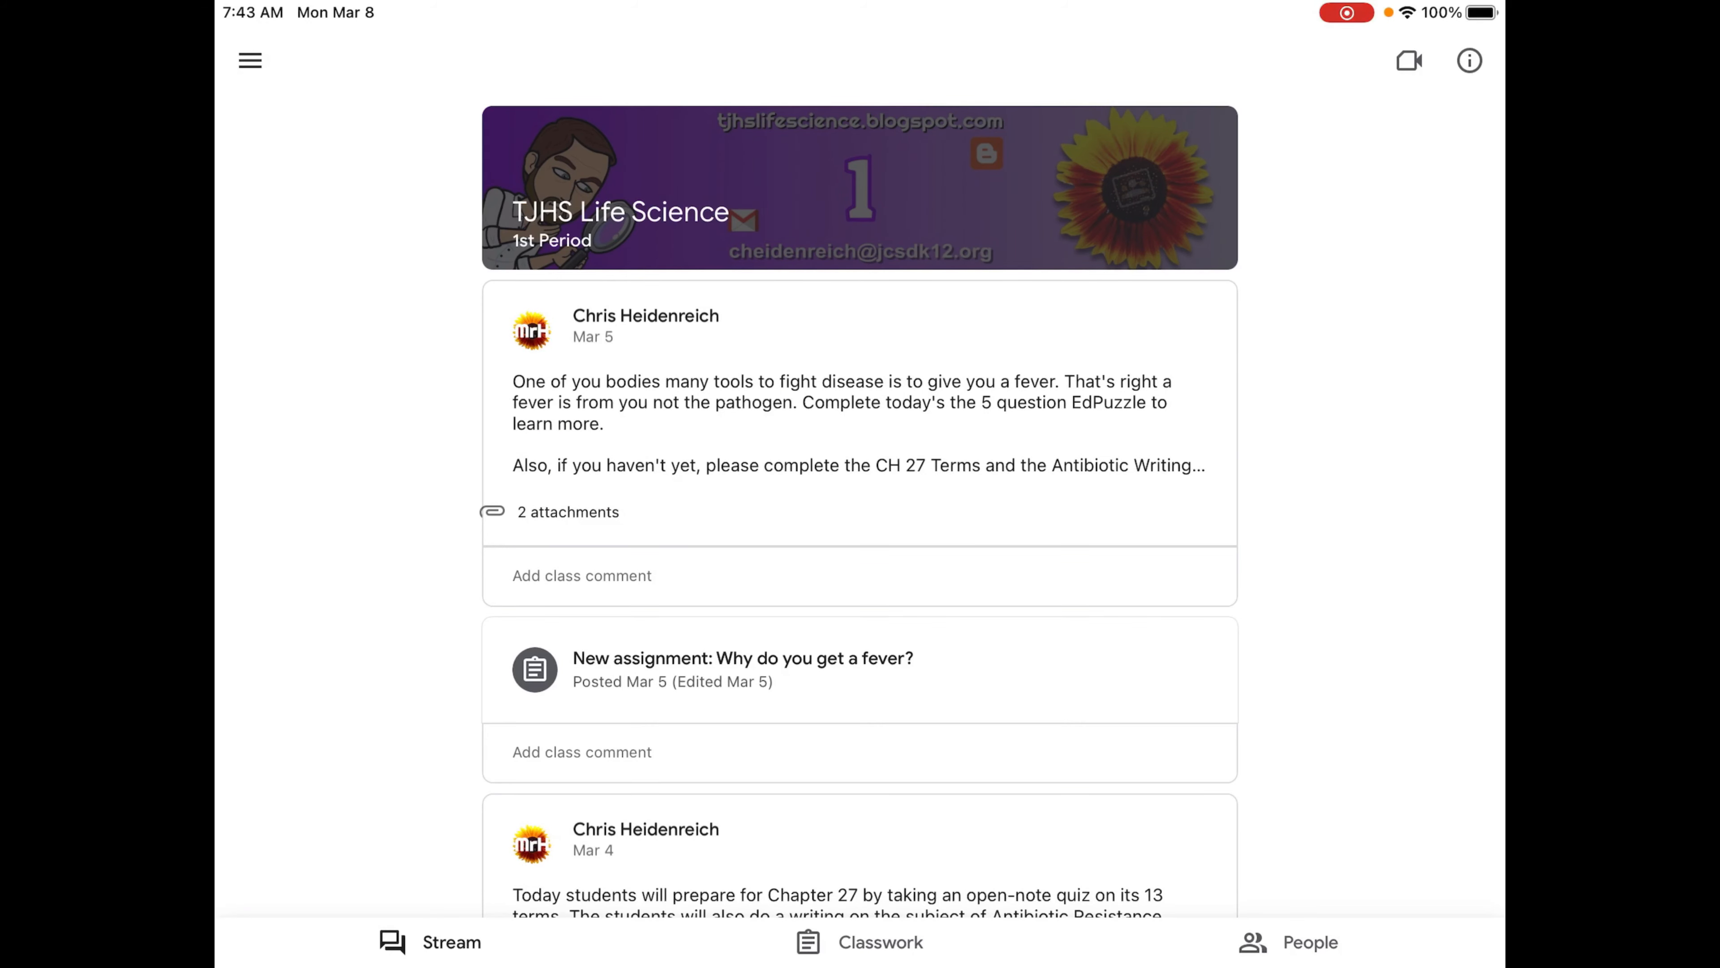
{"action": "scroll", "scroll_direction": "down", "scroll_amount": 3}
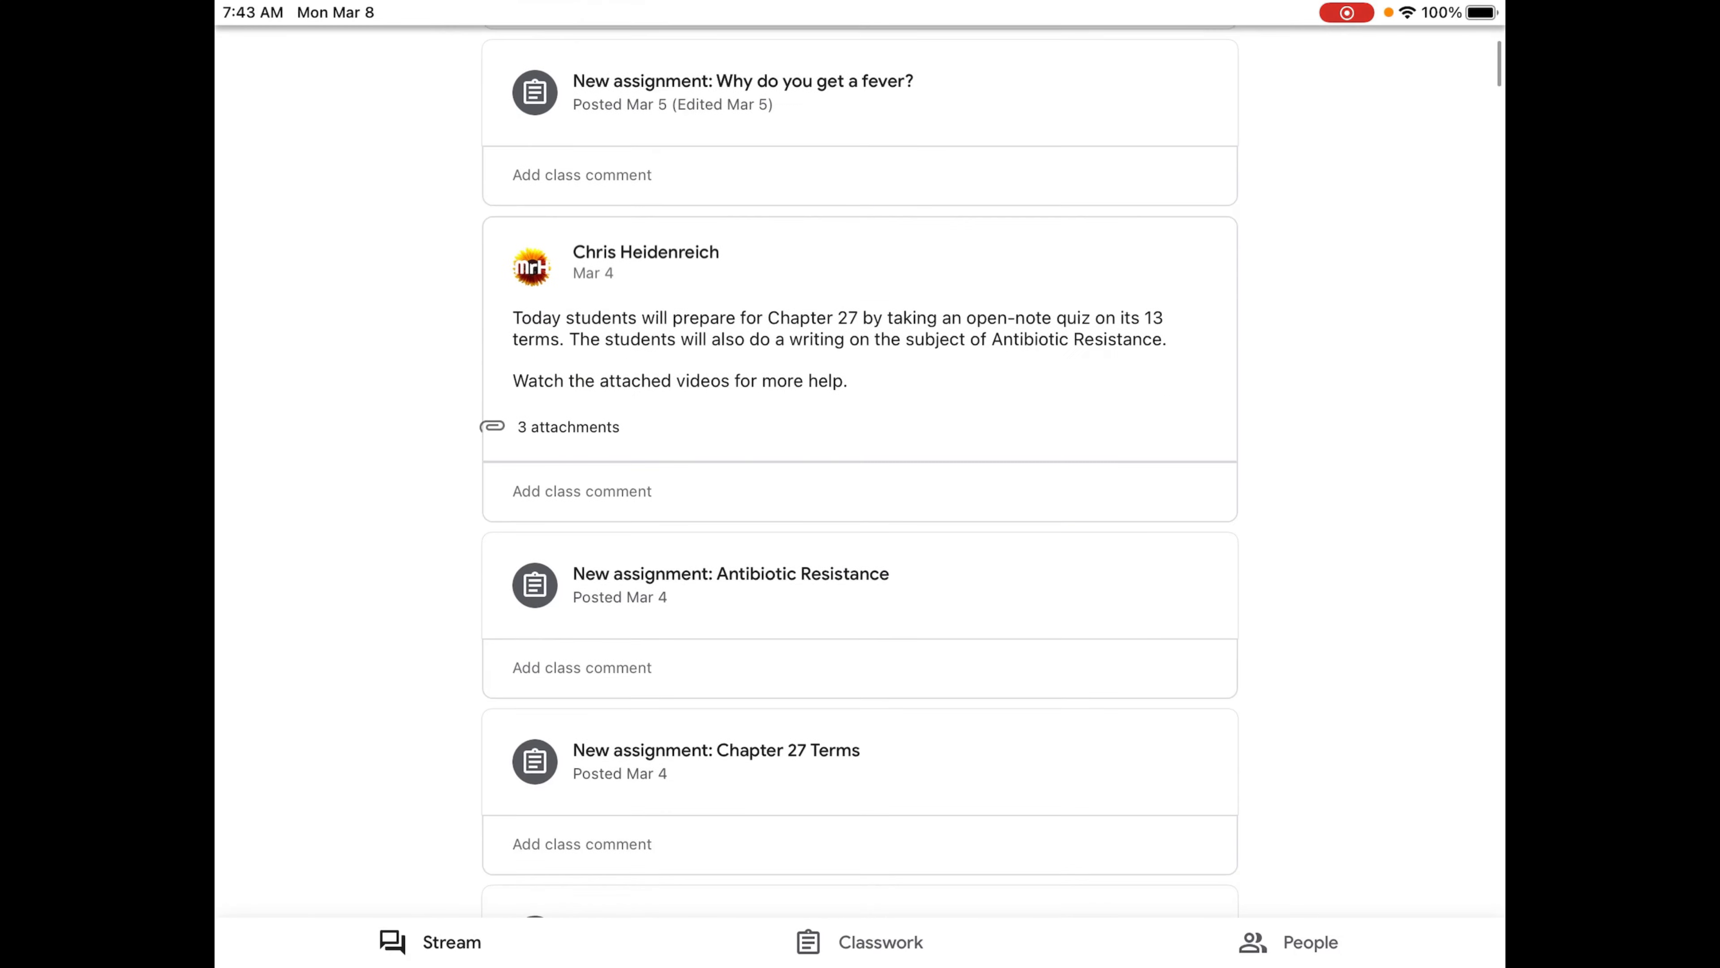
{"action": "scroll", "scroll_direction": "down", "scroll_amount": 3}
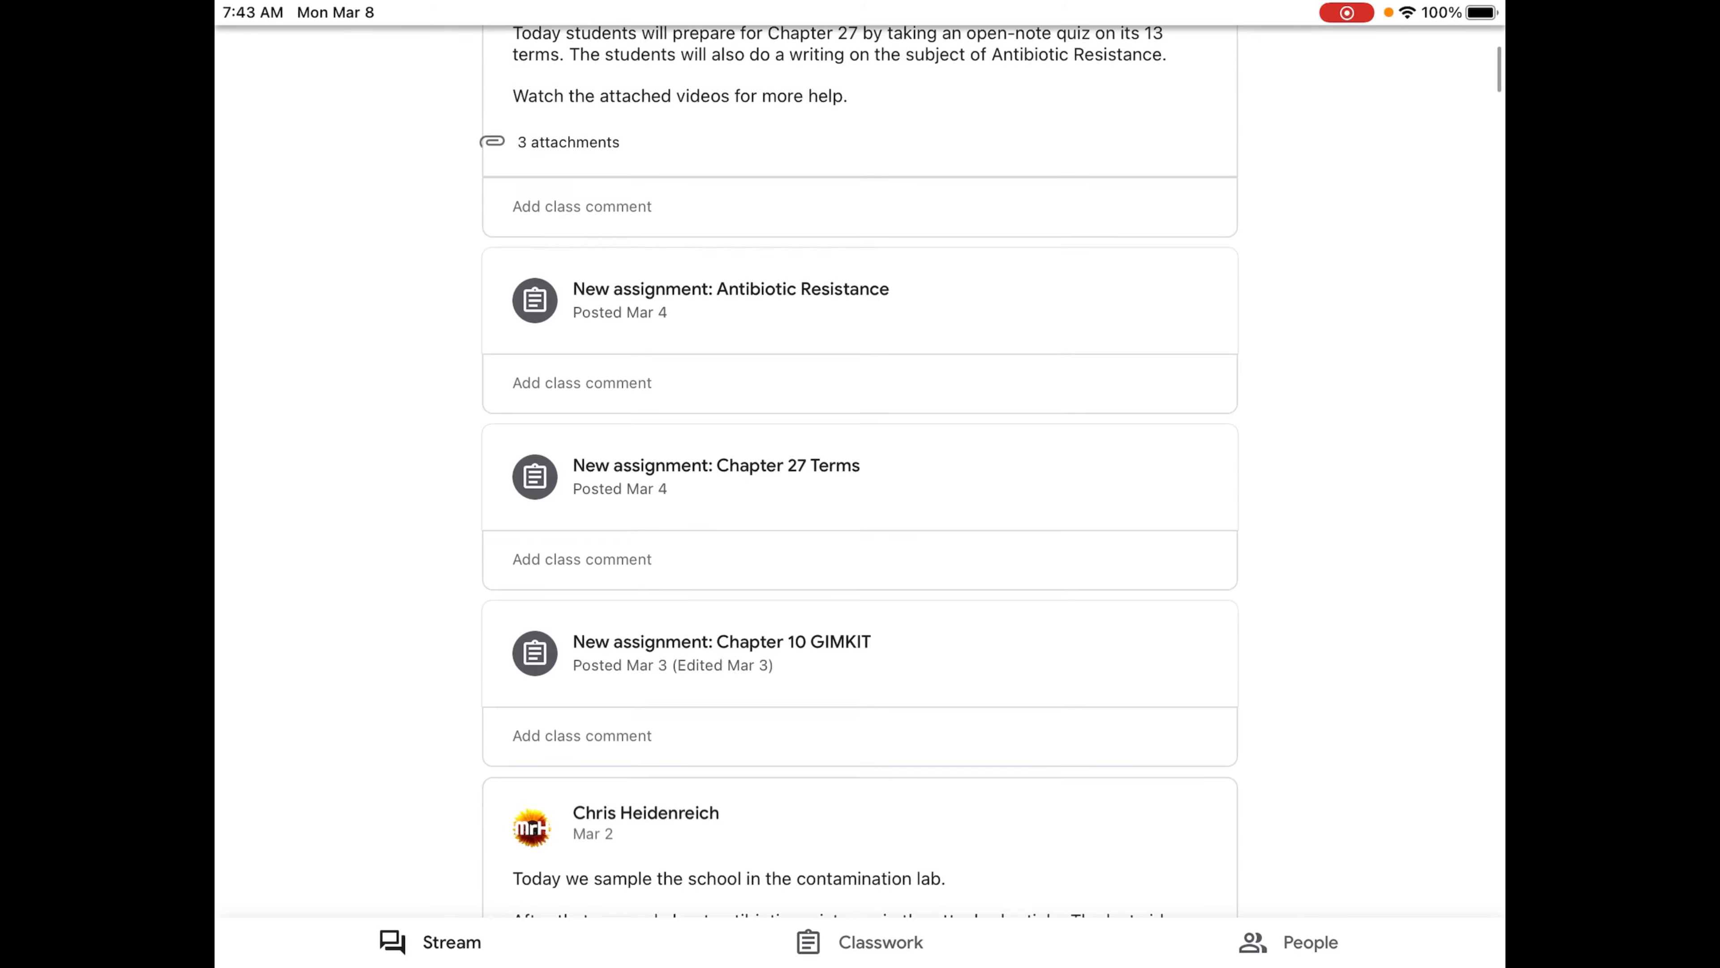
{"action": "scroll", "scroll_direction": "down", "scroll_amount": 3}
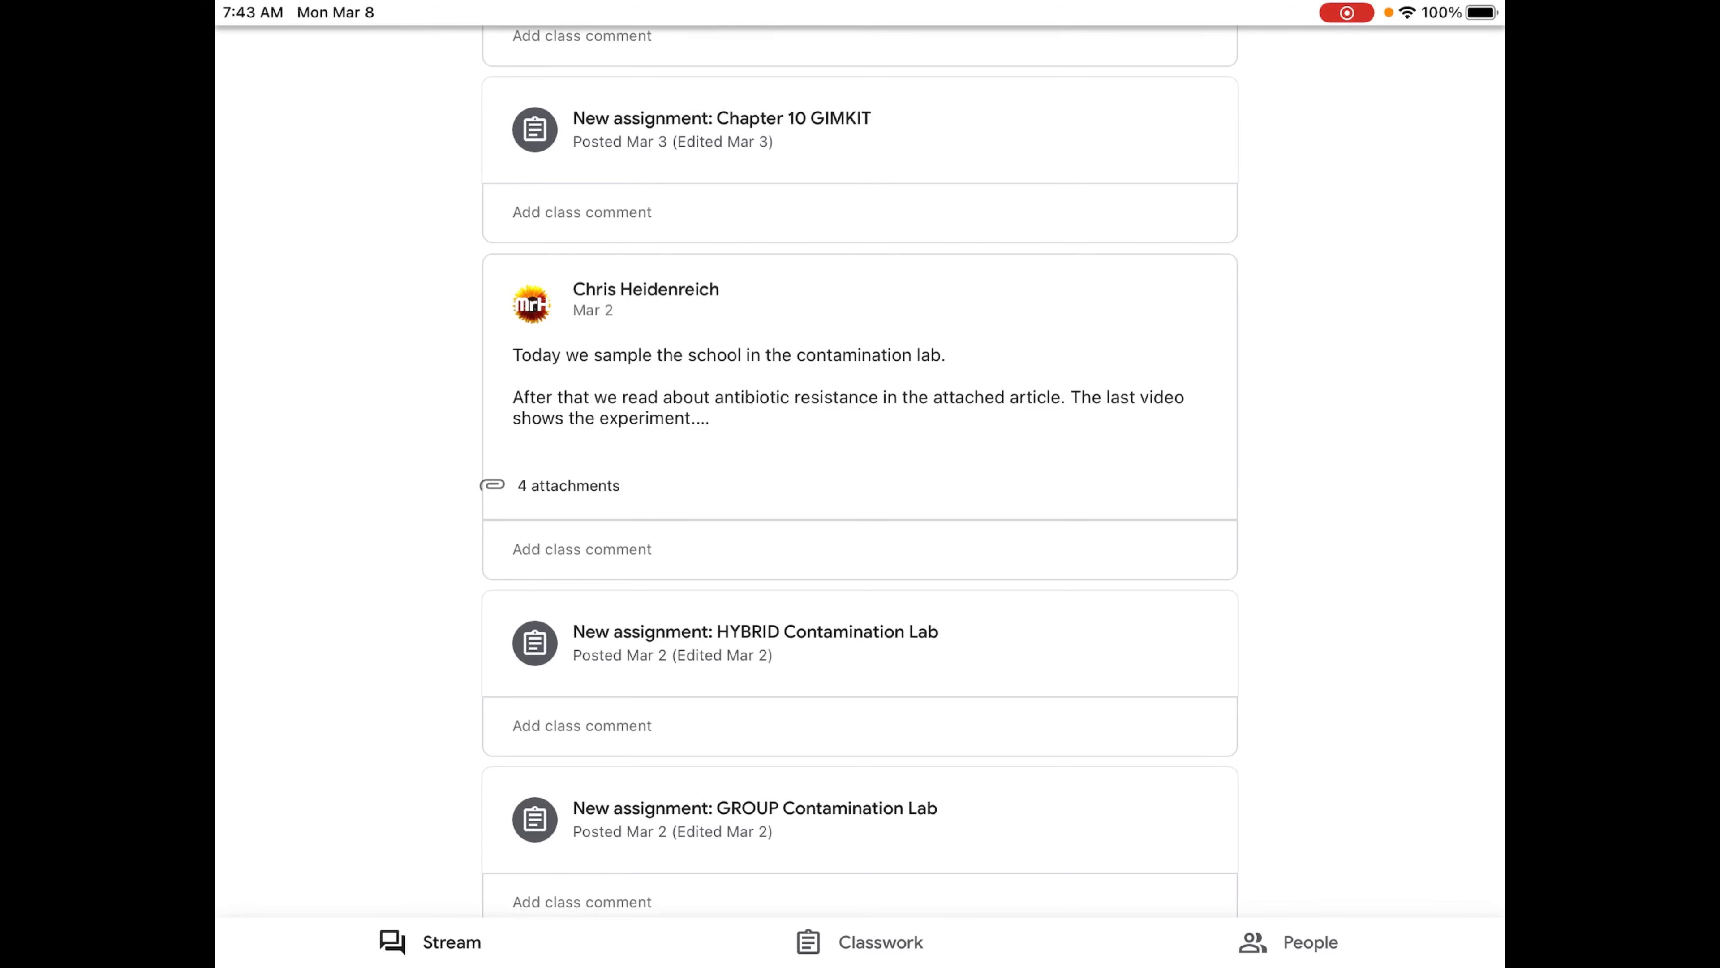
{"action": "left_click", "coordinate": [755, 631]}
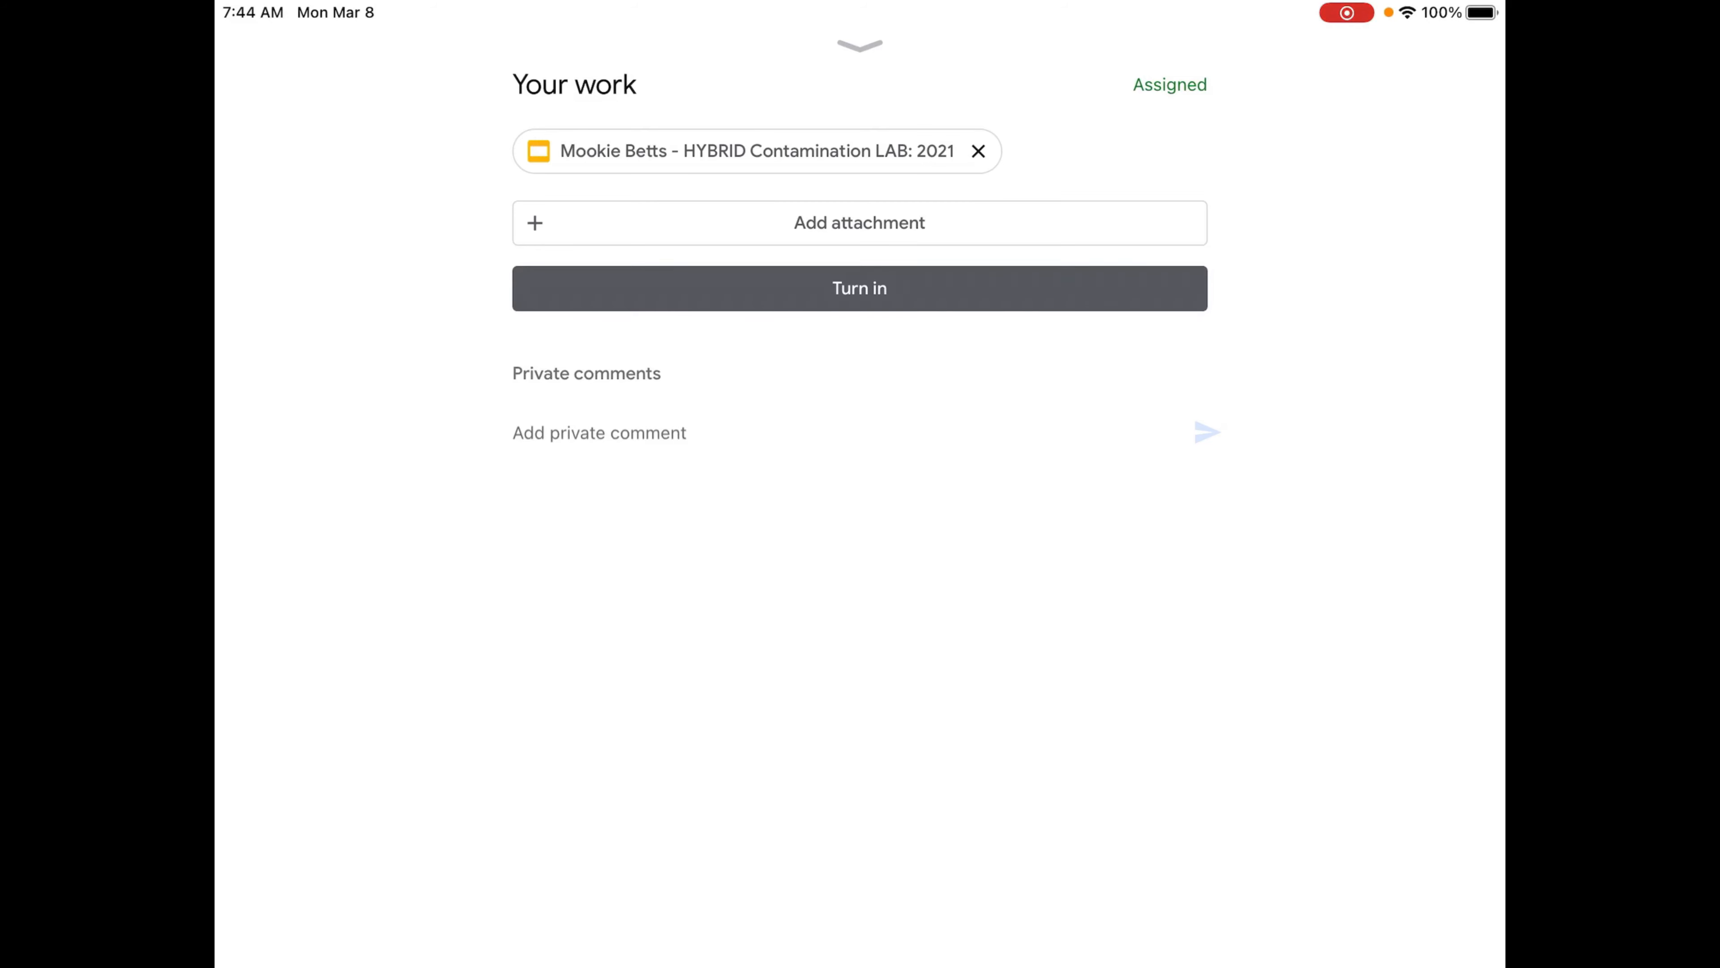
{"action": "left_click", "coordinate": [746, 151]}
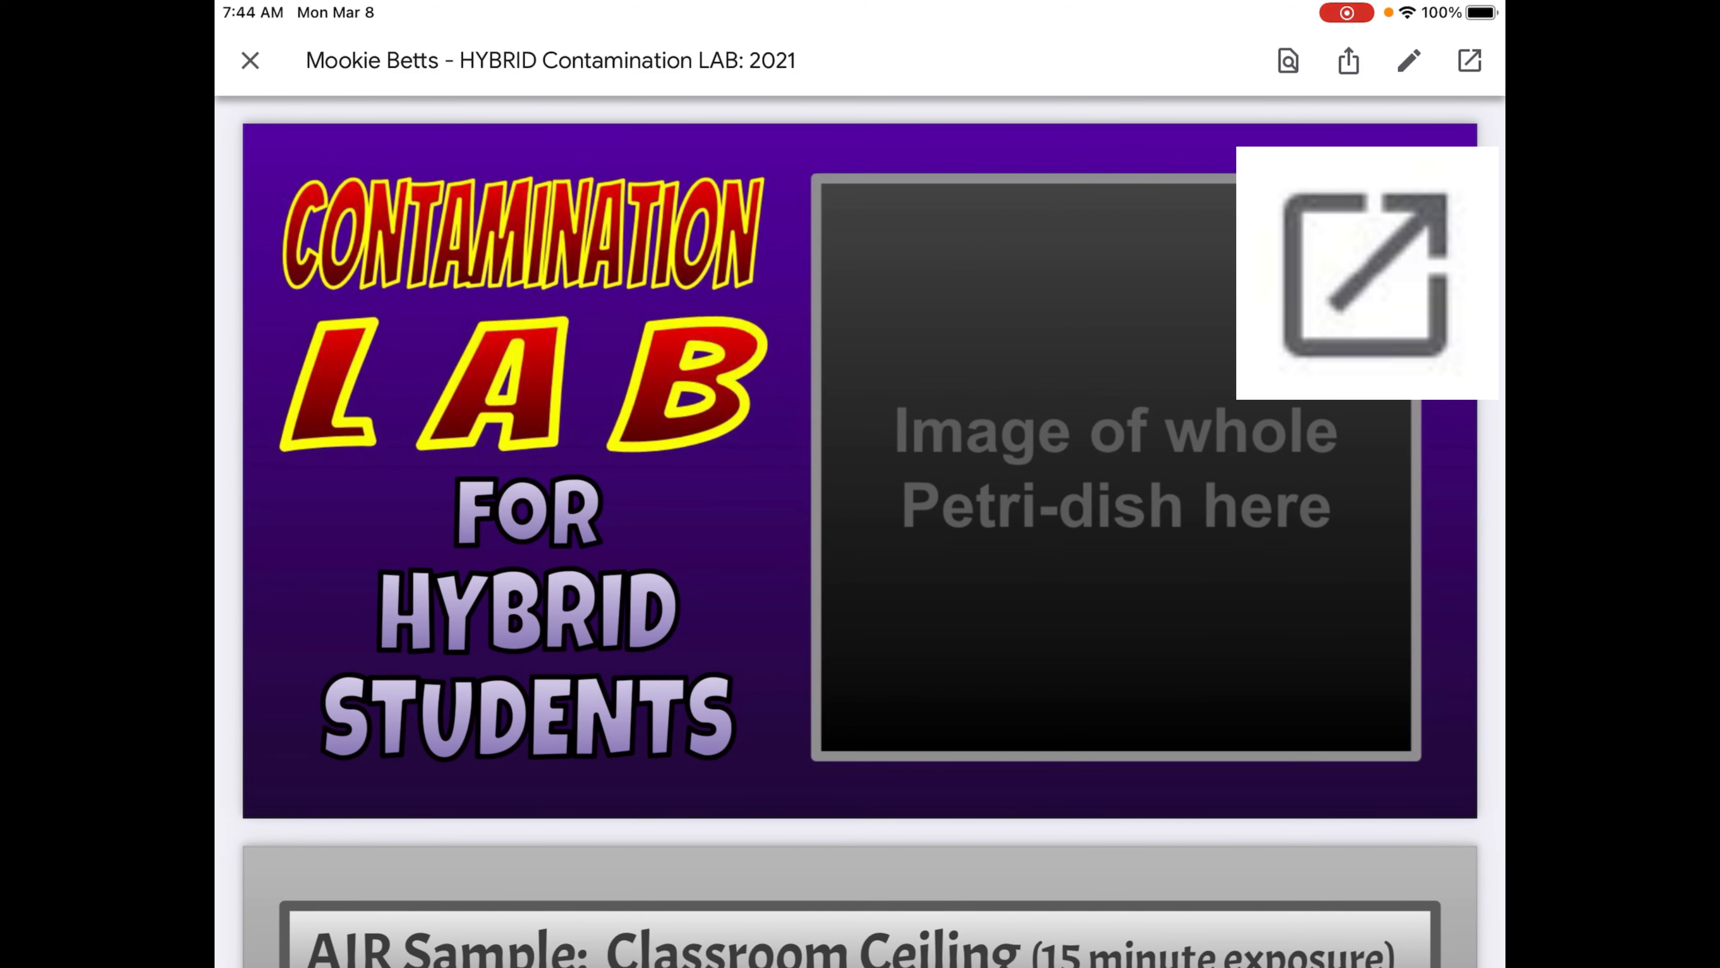
Step: Launch the contamination lab slideshow in the Slides app for editing
{"action": "left_click", "coordinate": [250, 60]}
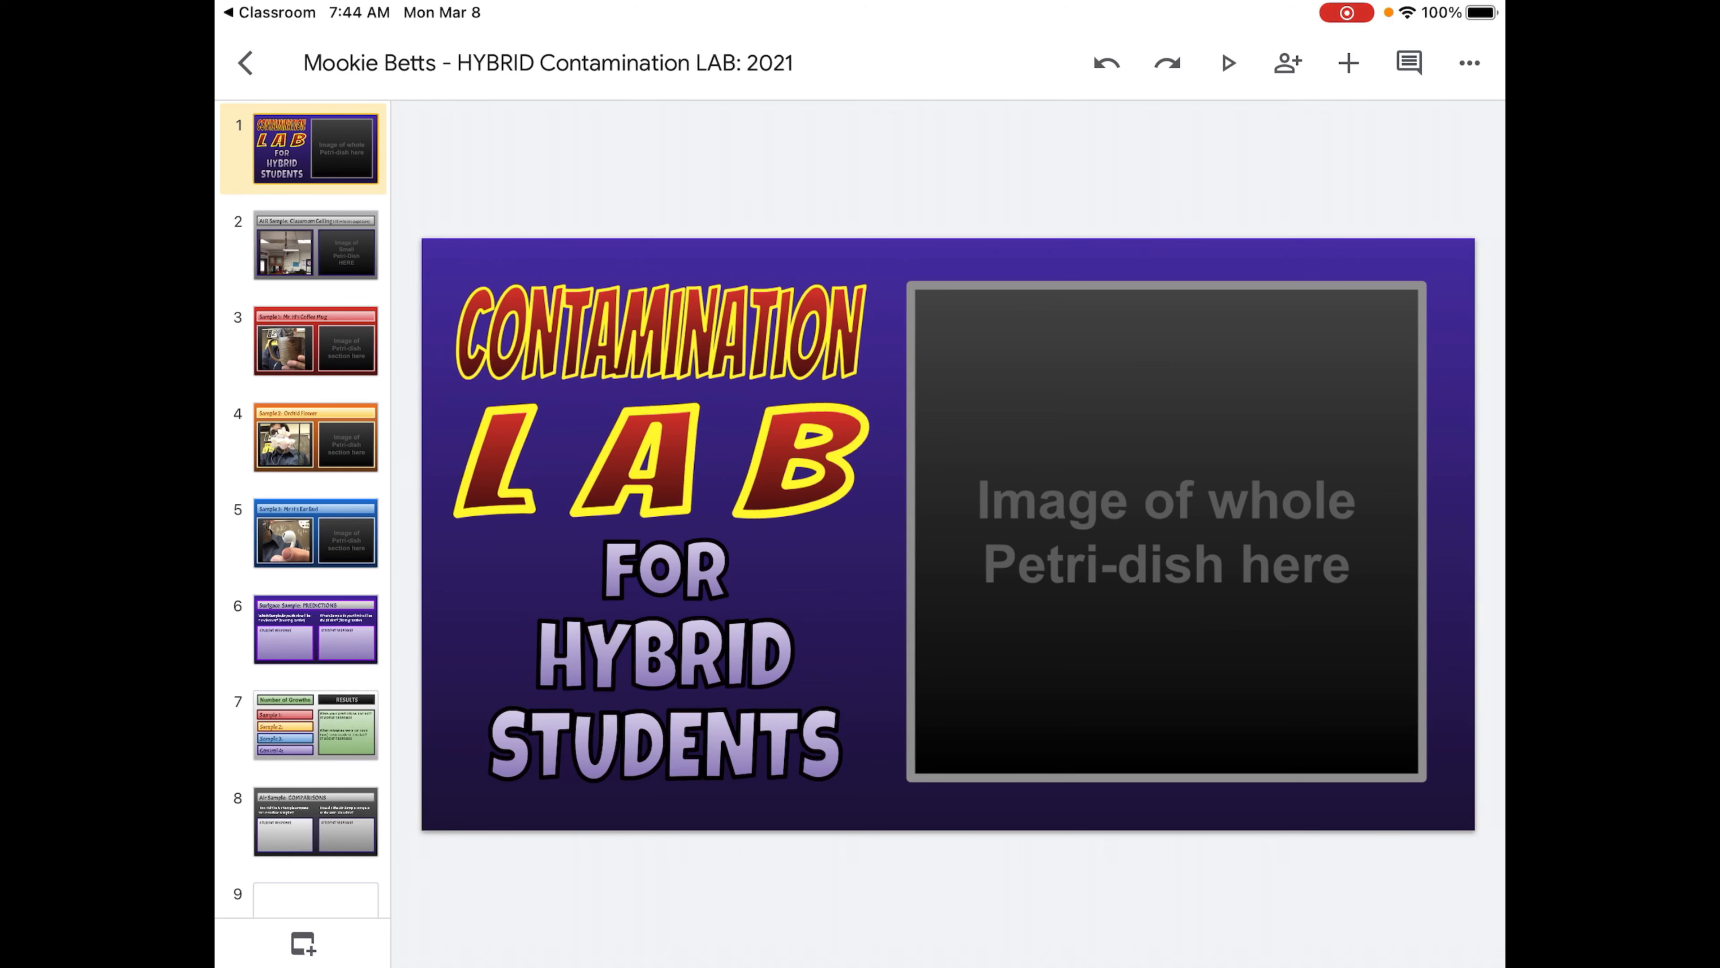
Step: Insert the whole petri dish photo over the title slide's image placeholder
{"action": "left_click", "coordinate": [1348, 62]}
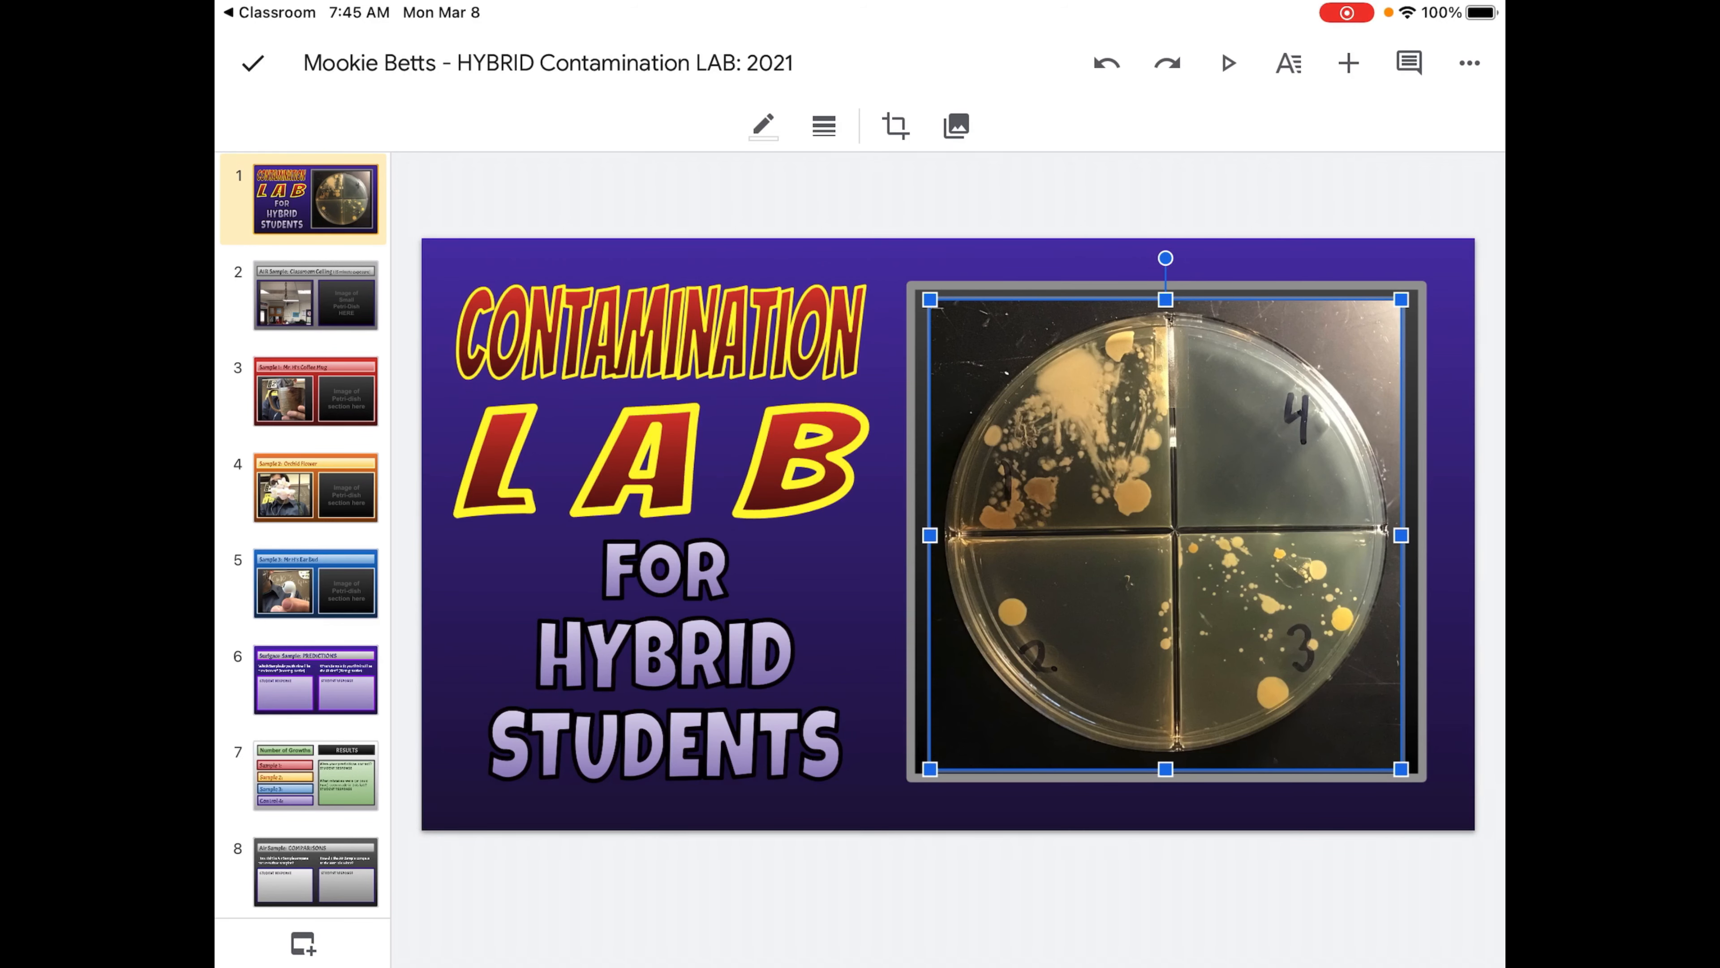
Step: Insert the petri dish photo from the photo library onto the Classroom Ceiling air sample slide
{"action": "left_click", "coordinate": [315, 296]}
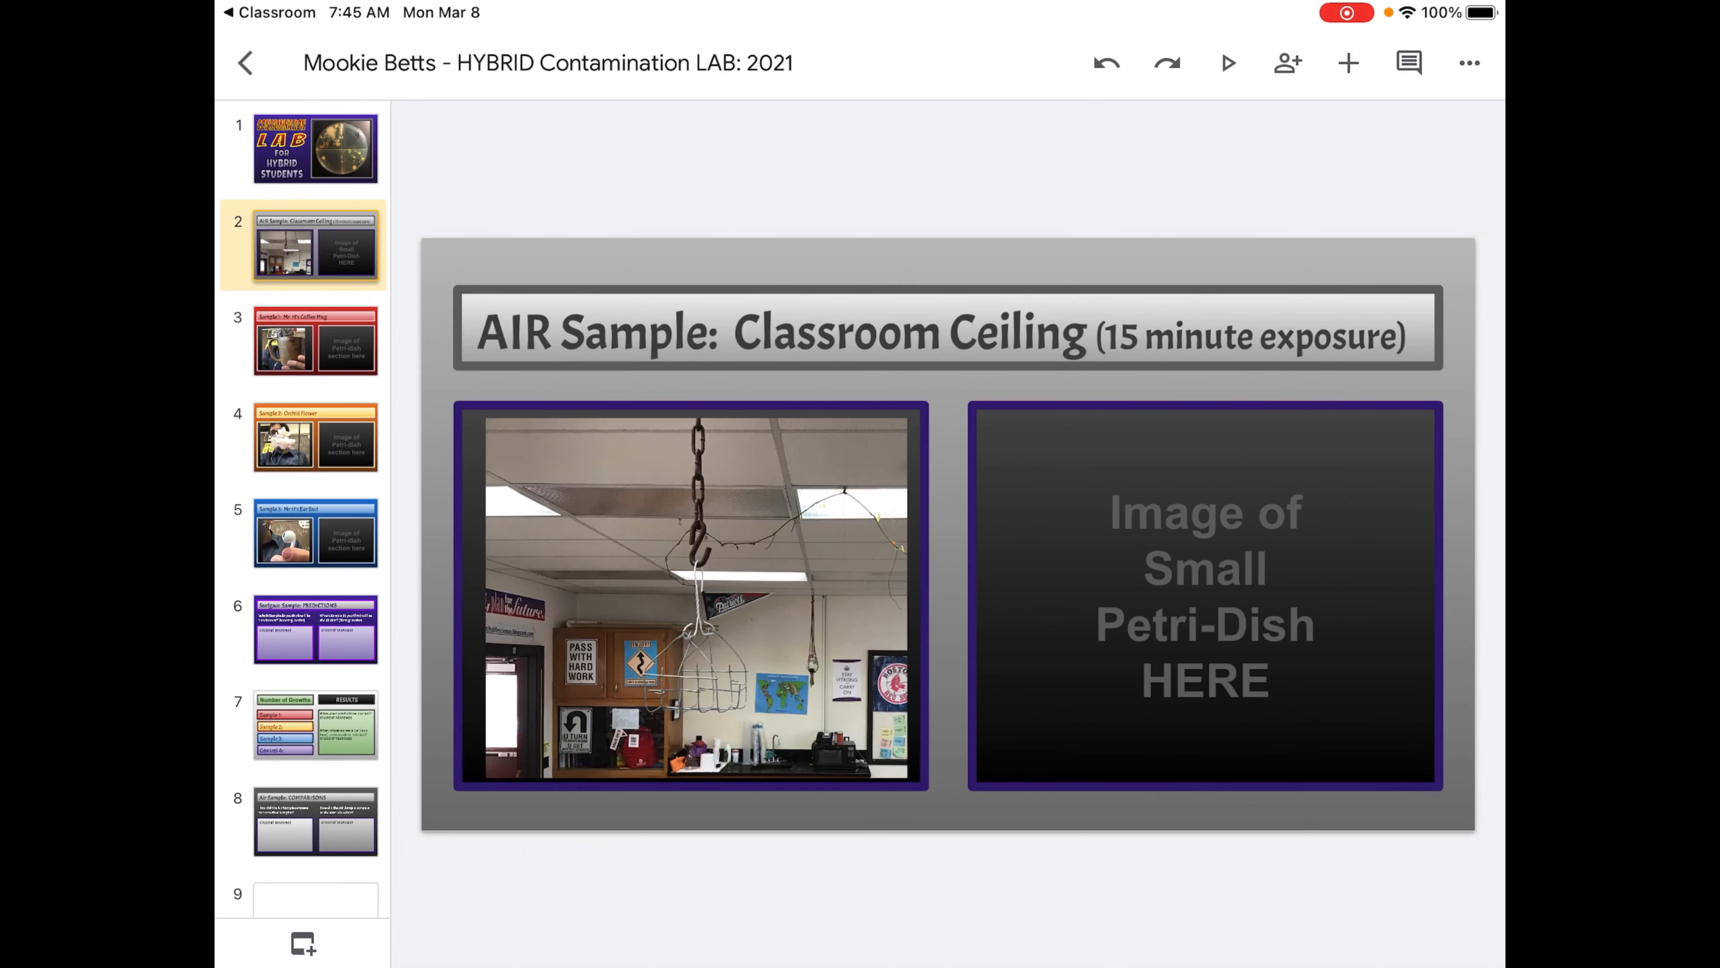
{"action": "left_click", "coordinate": [1348, 63]}
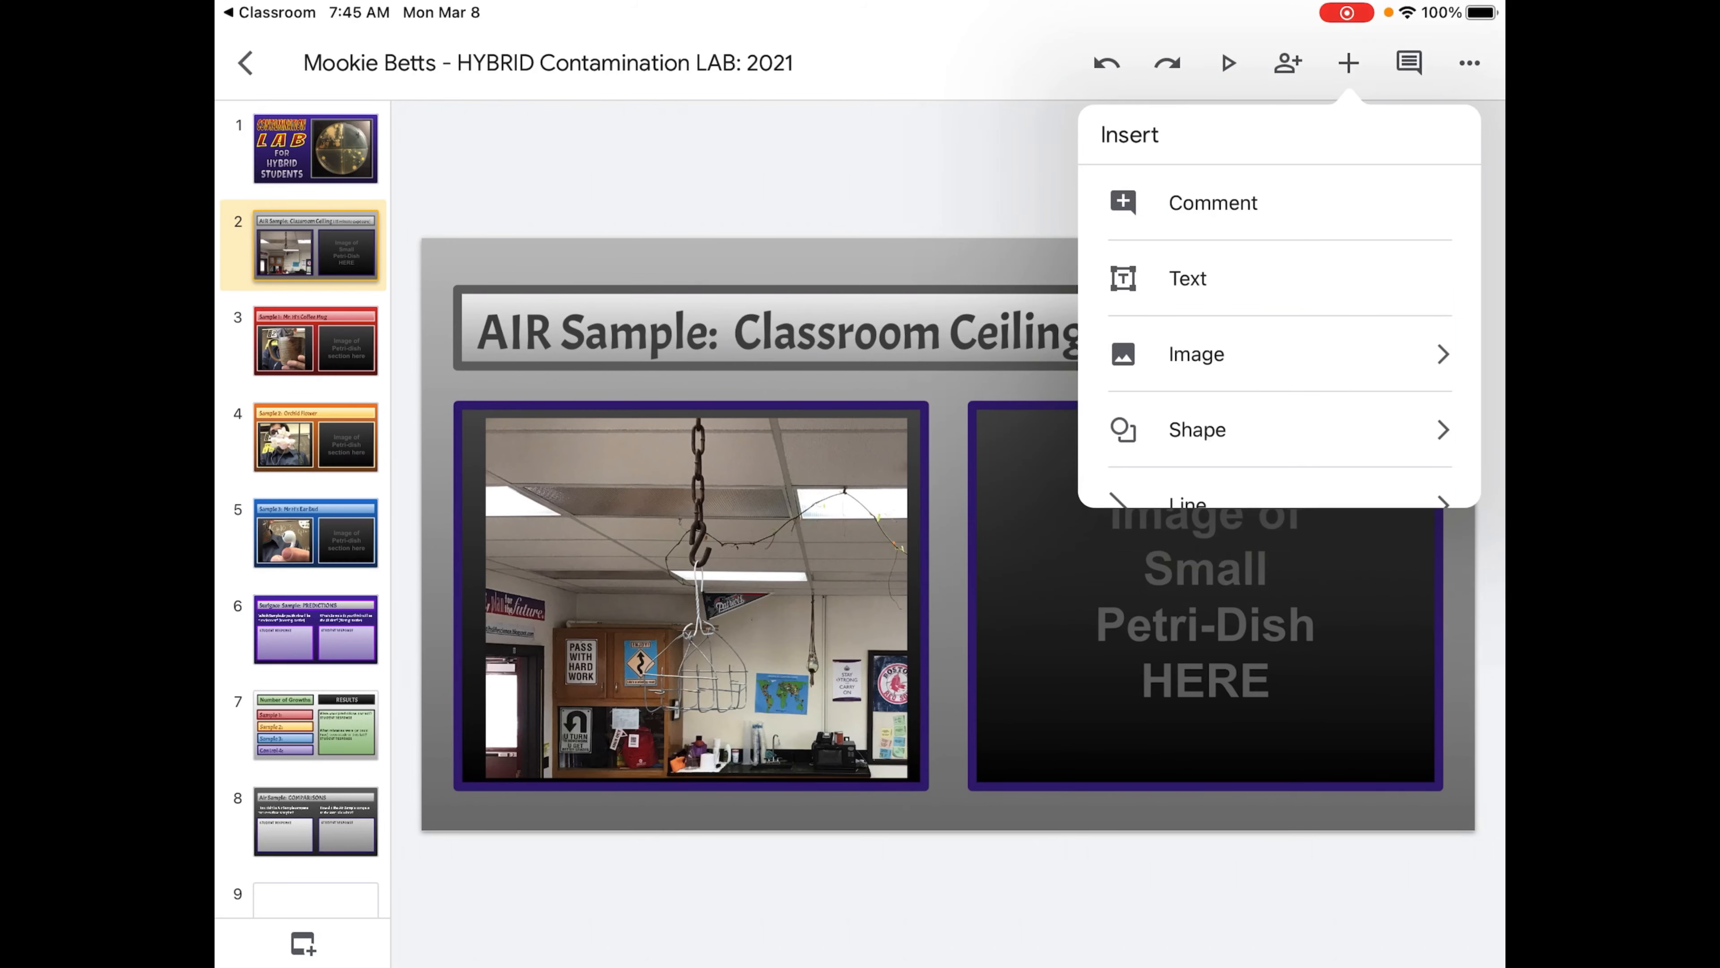
{"action": "left_click", "coordinate": [1196, 353]}
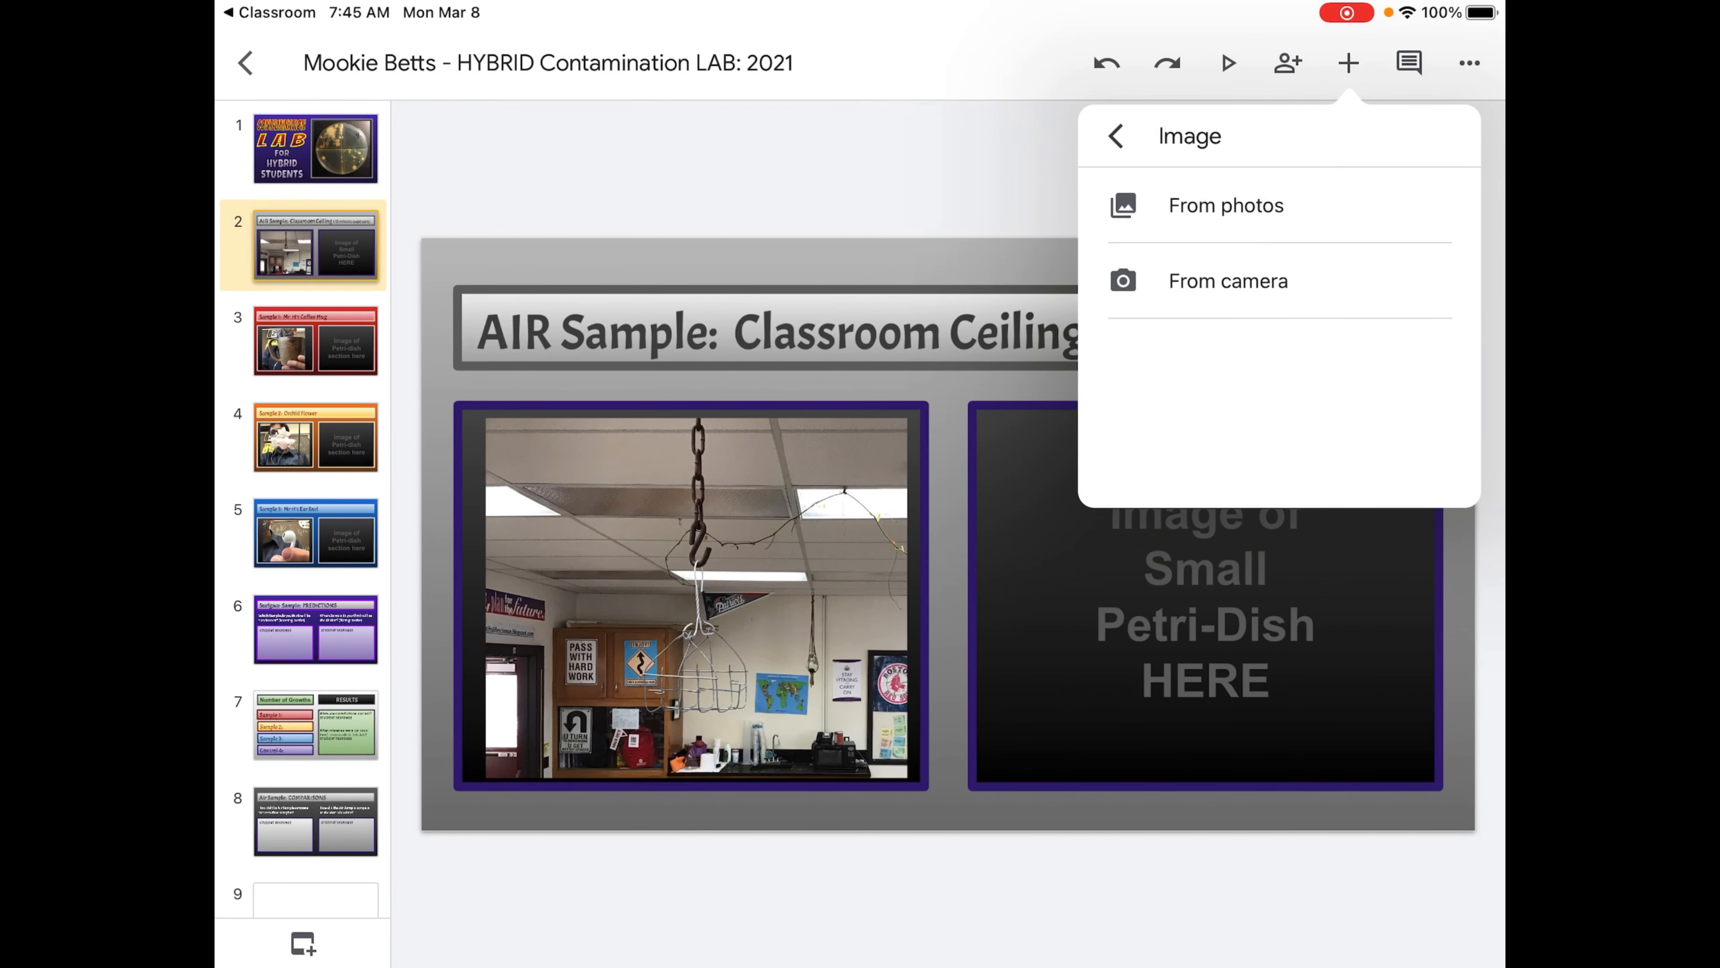
{"action": "left_click", "coordinate": [1225, 205]}
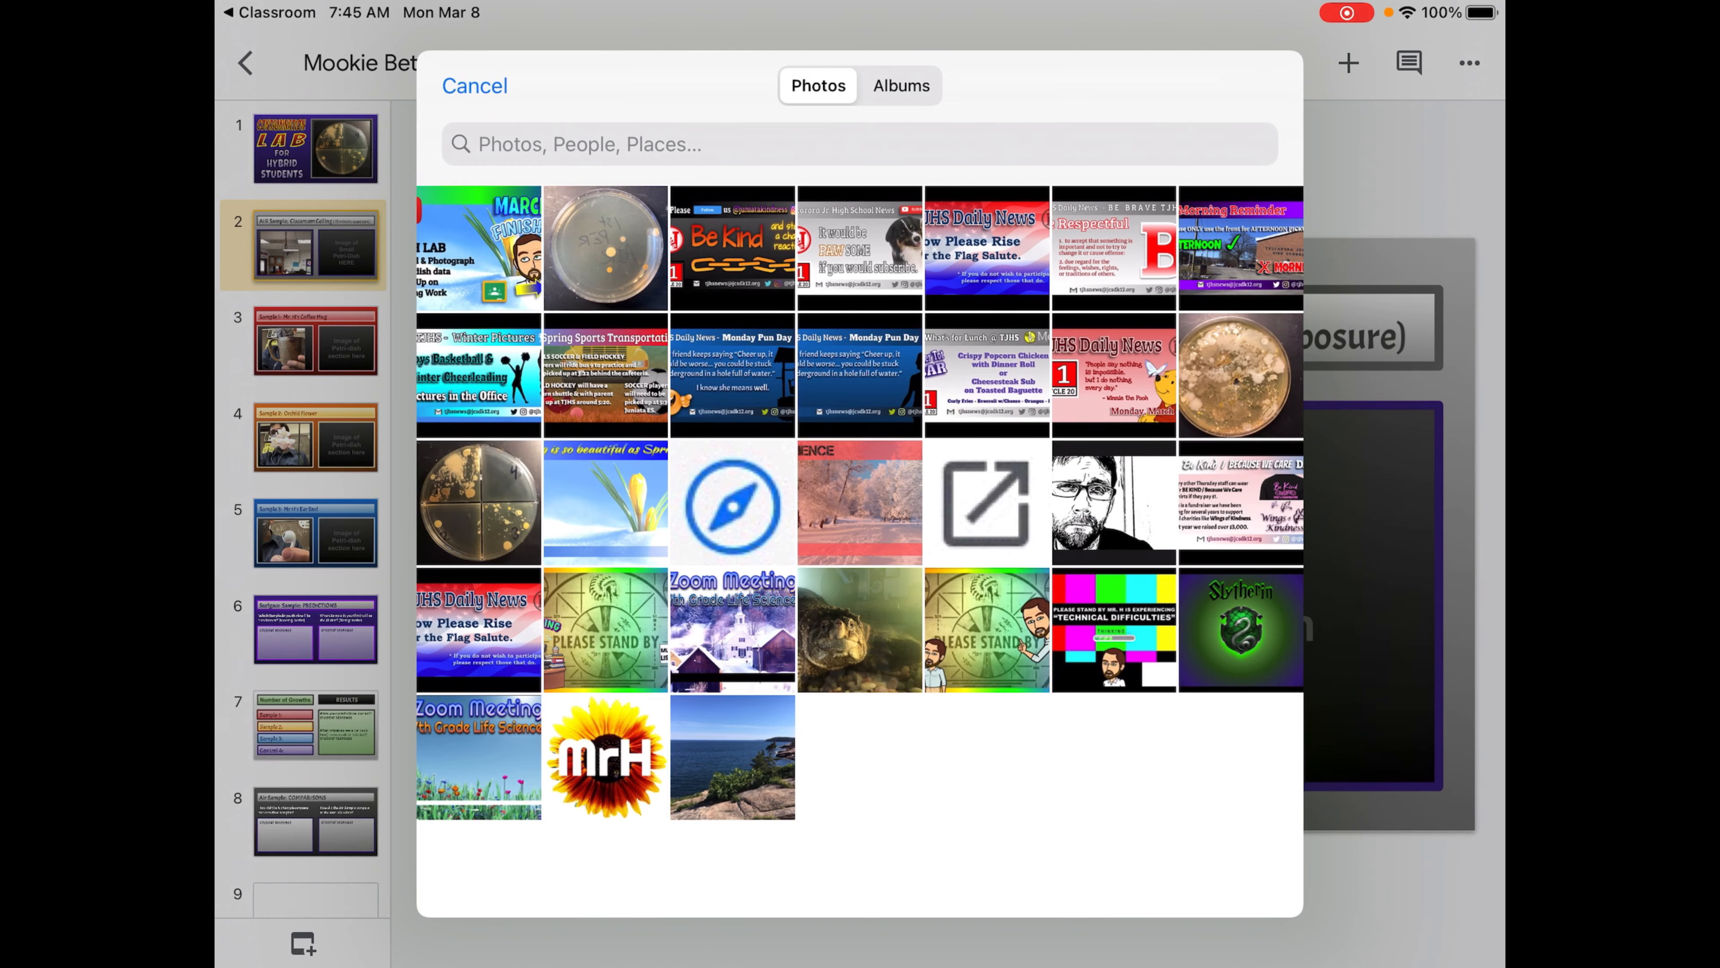
{"action": "left_click", "coordinate": [603, 246]}
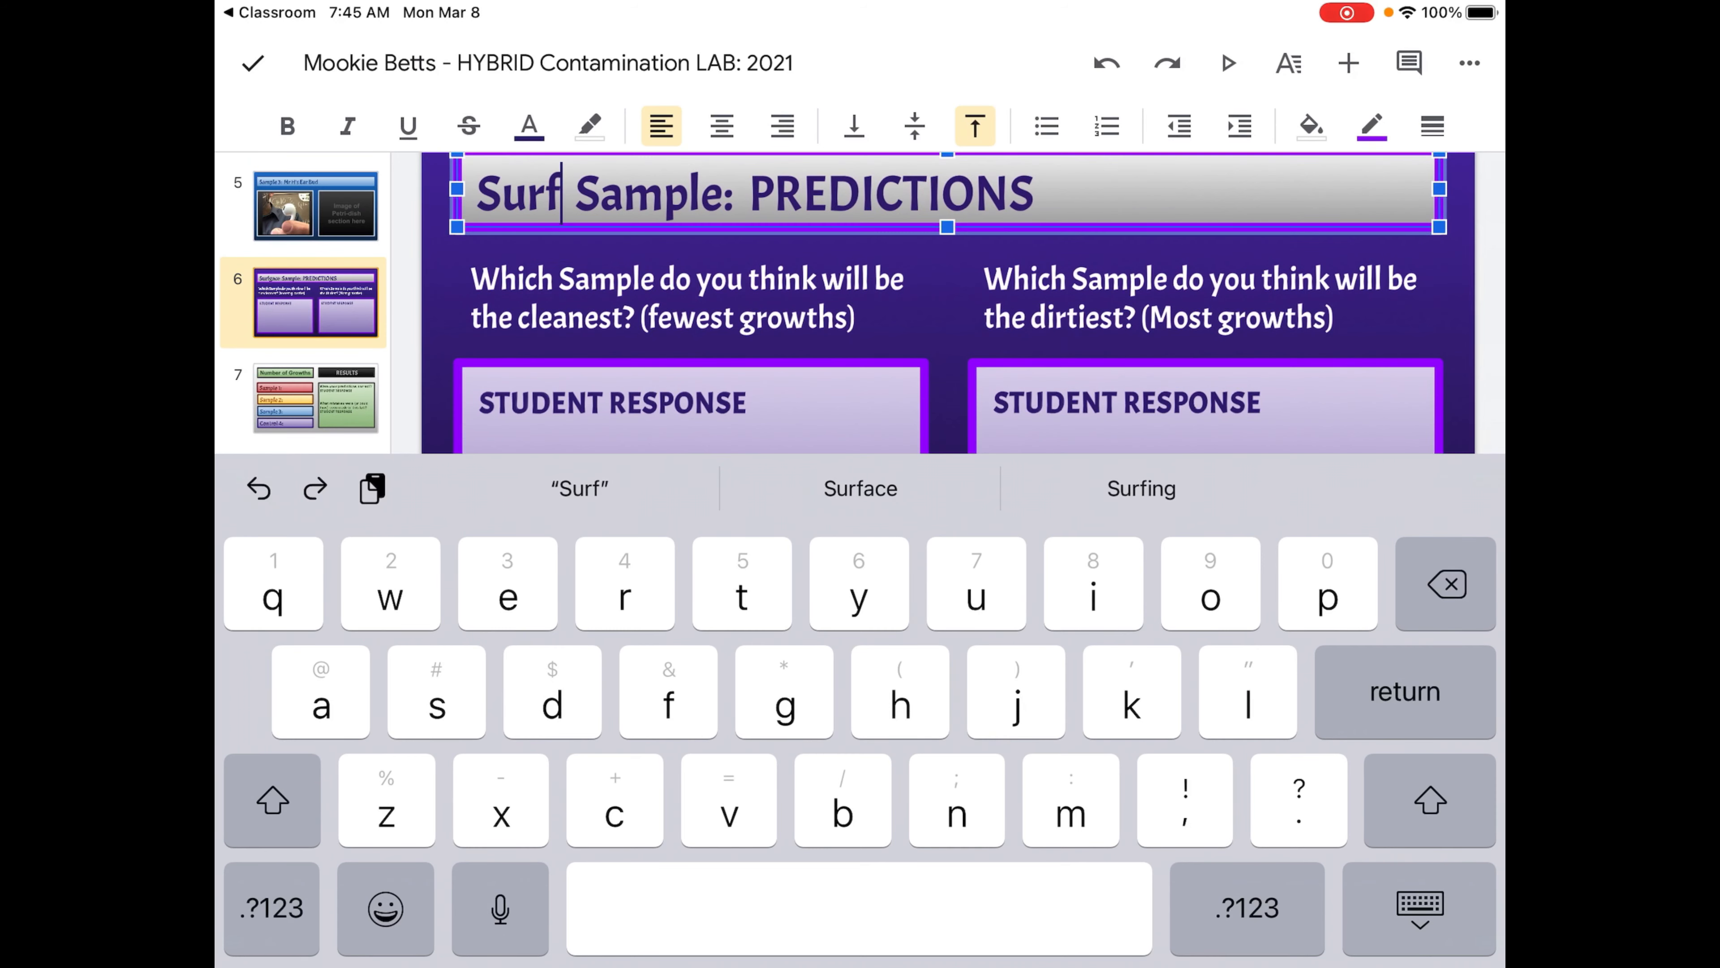
Step: Leave the 'Surface Sample: PREDICTIONS' title edit and reselect the title slide's dish photo
{"action": "left_click", "coordinate": [861, 489]}
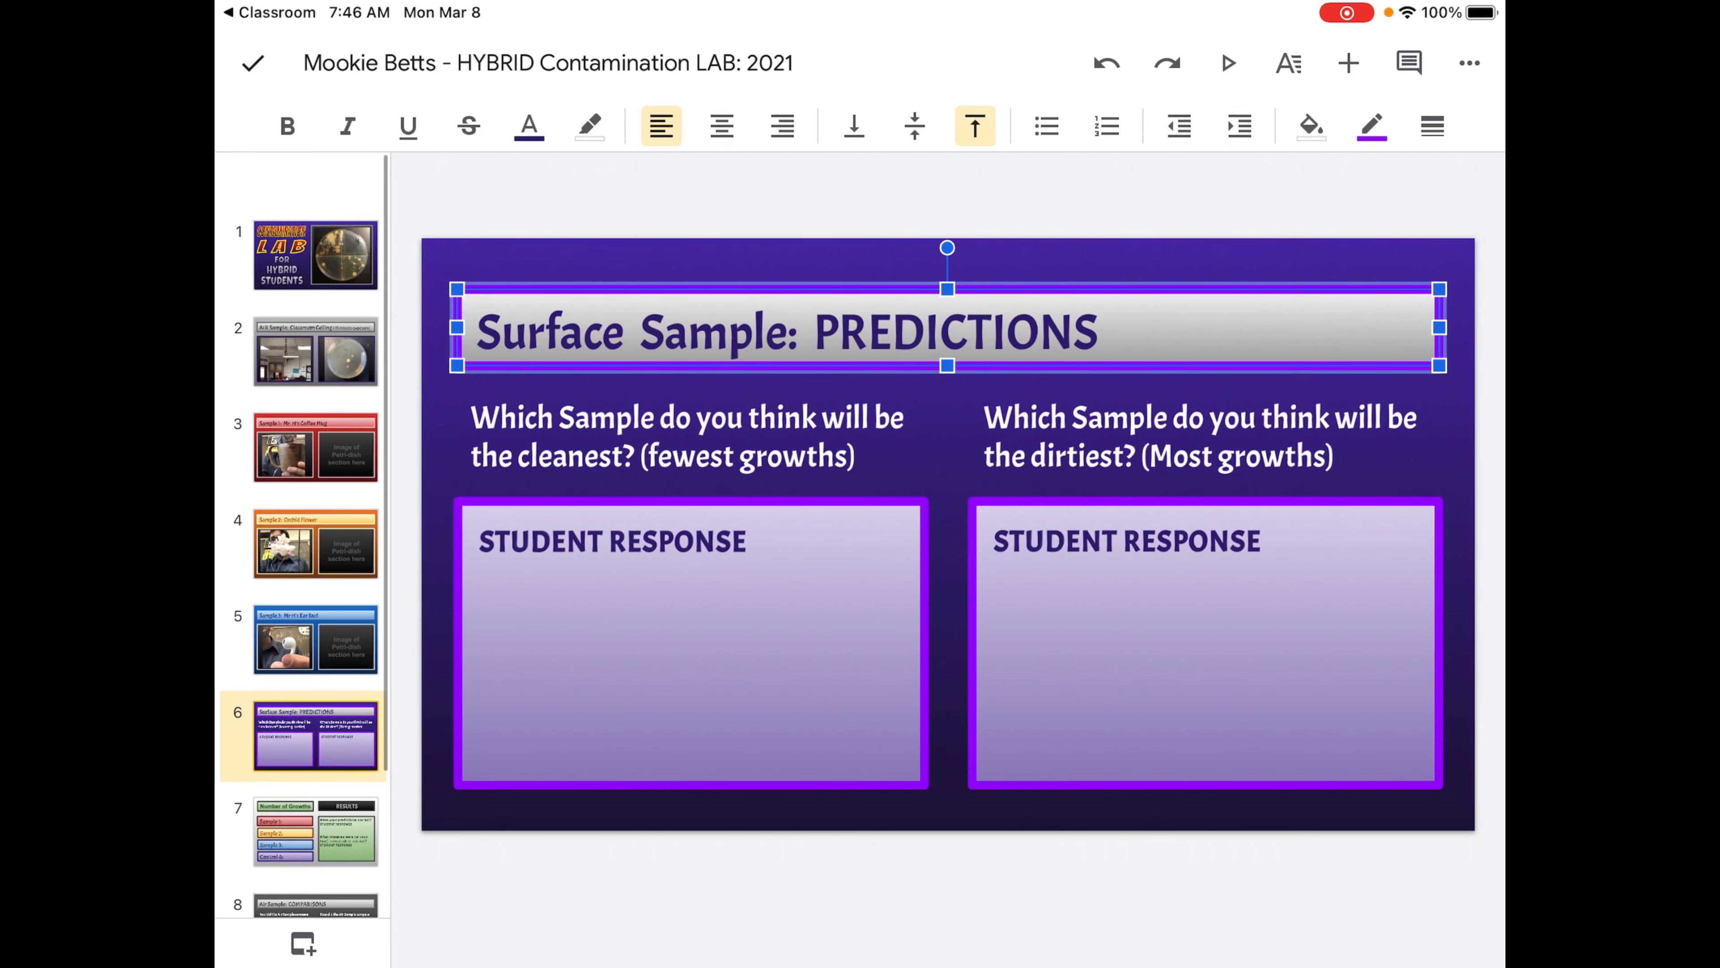
{"action": "left_click", "coordinate": [317, 255]}
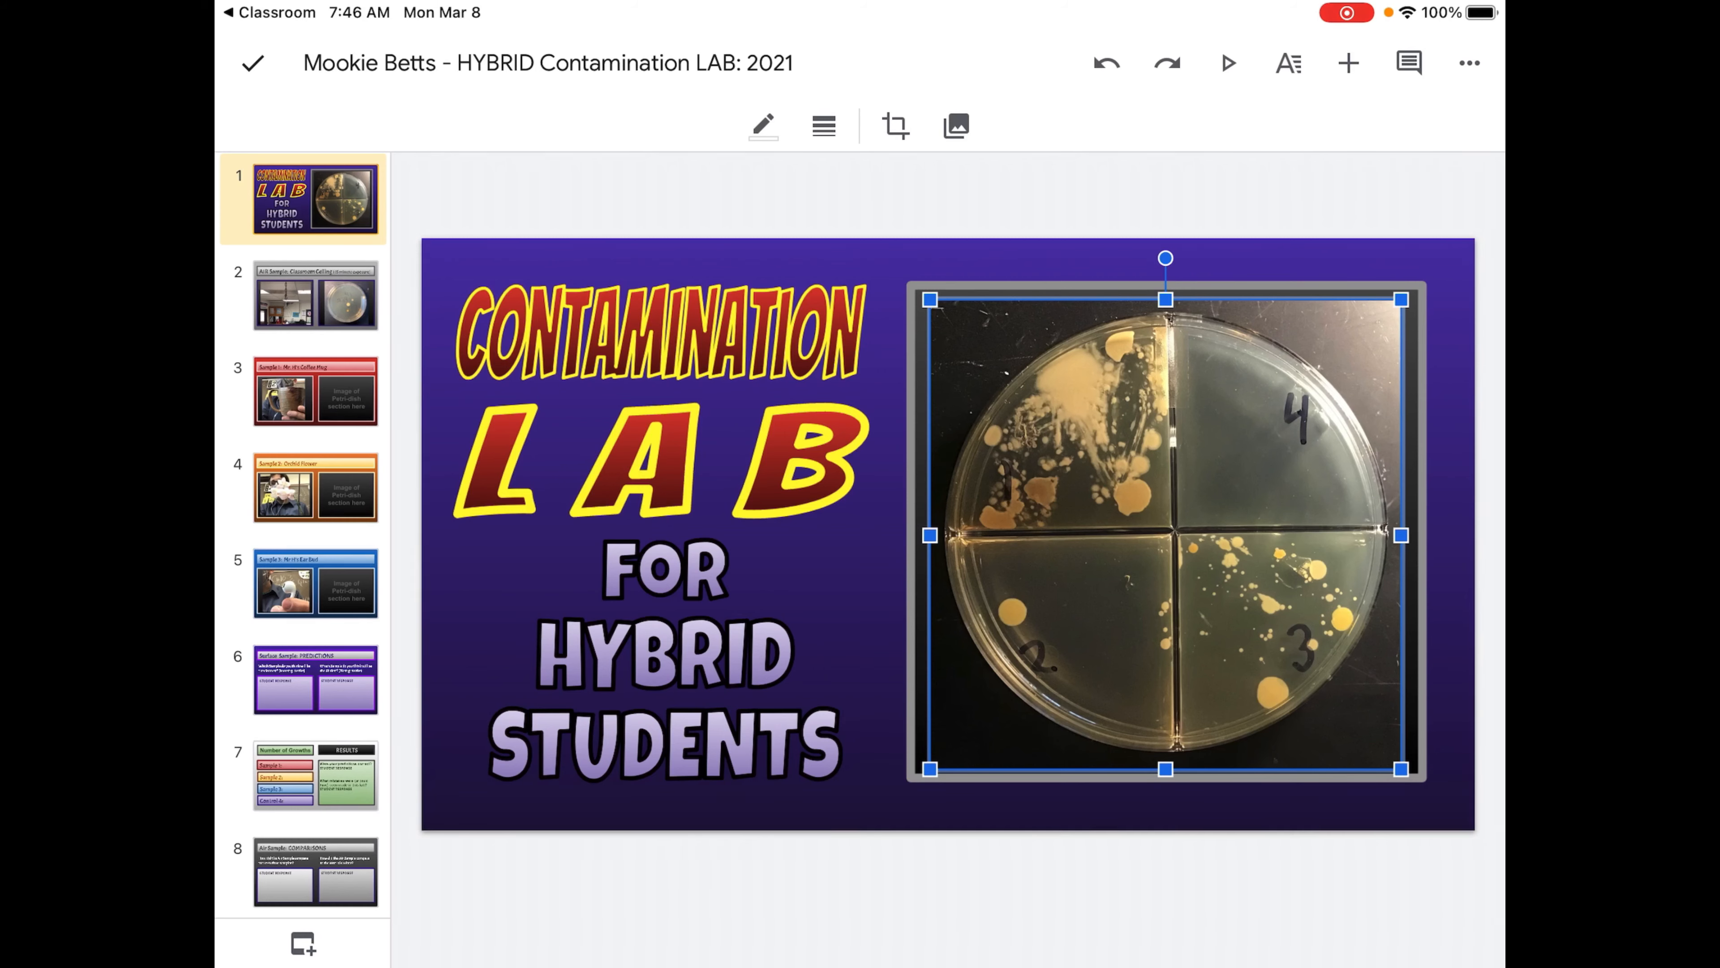
Step: Paste the dish photo onto the Sample 1 coffee mug slide and crop it to one quadrant
{"action": "left_click", "coordinate": [315, 390]}
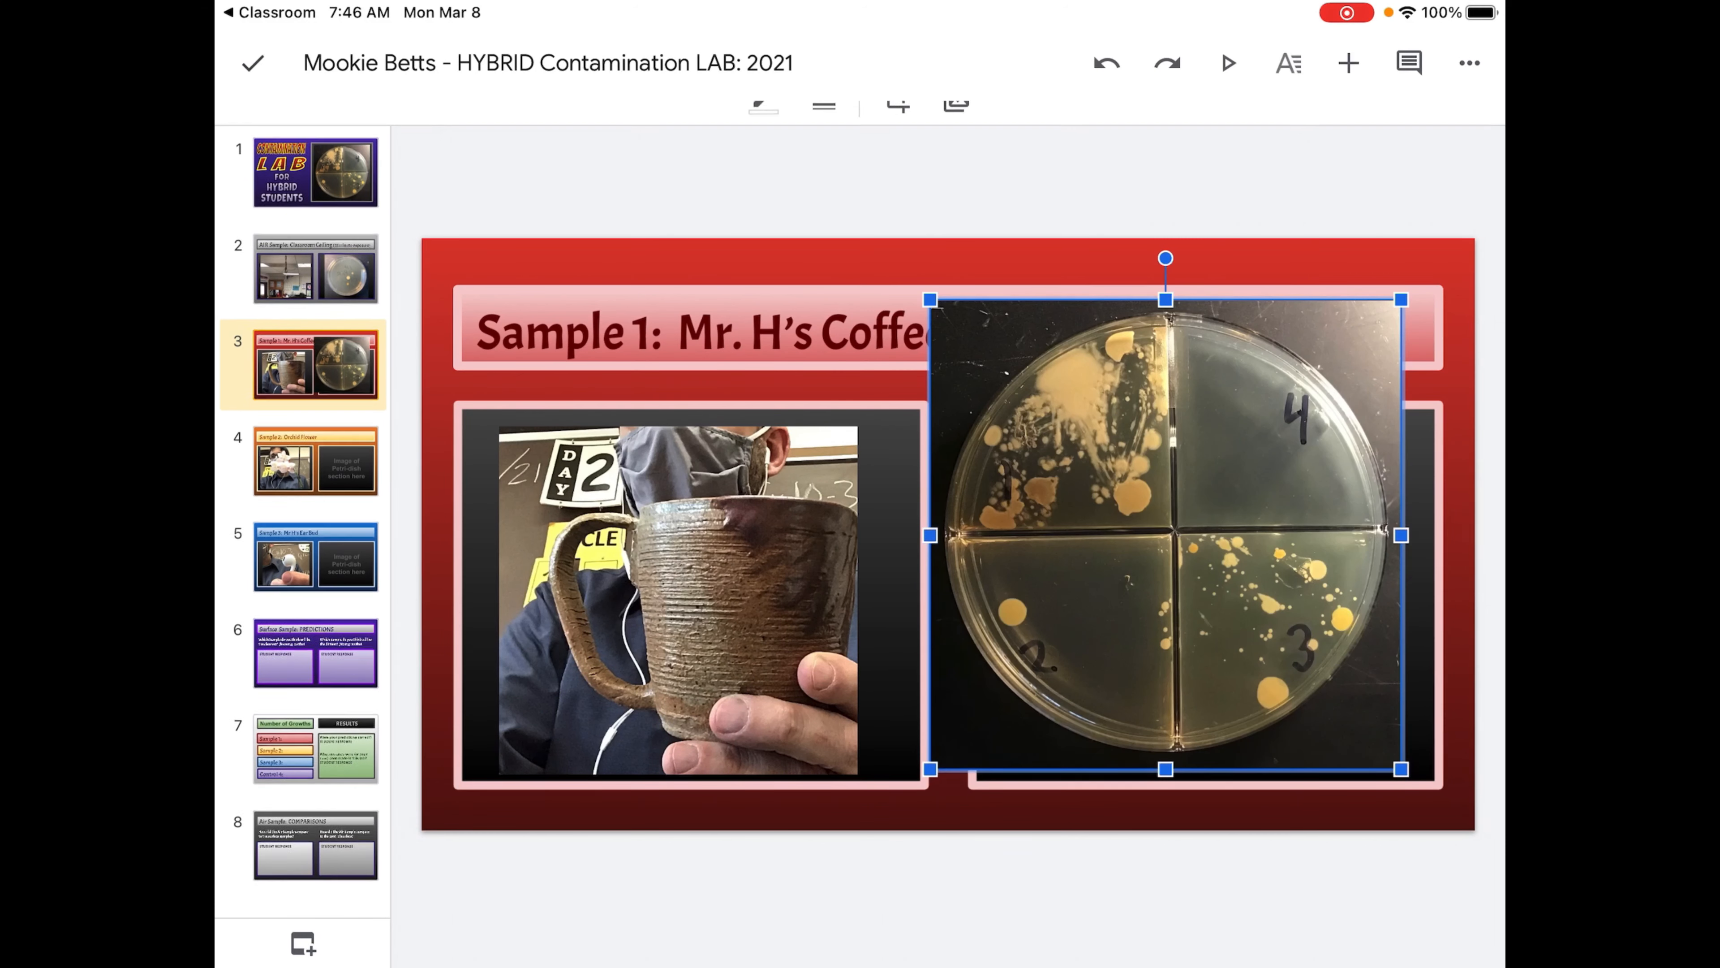
{"action": "left_click", "coordinate": [896, 125]}
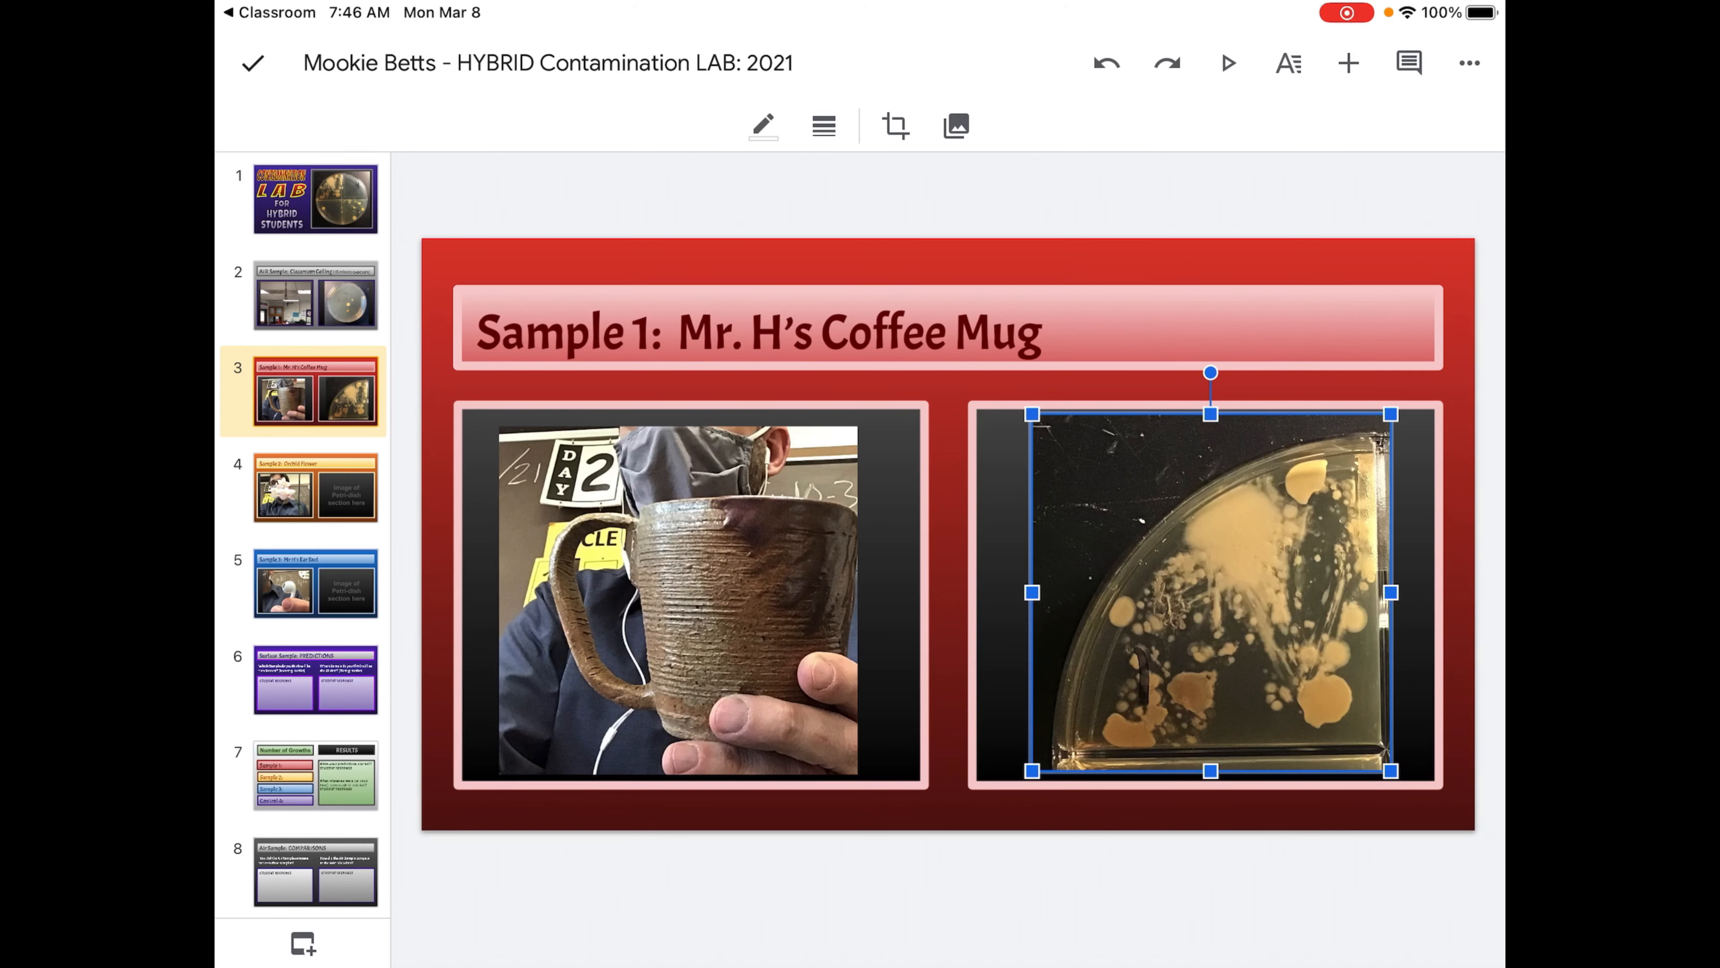
{"action": "left_click", "coordinate": [315, 487]}
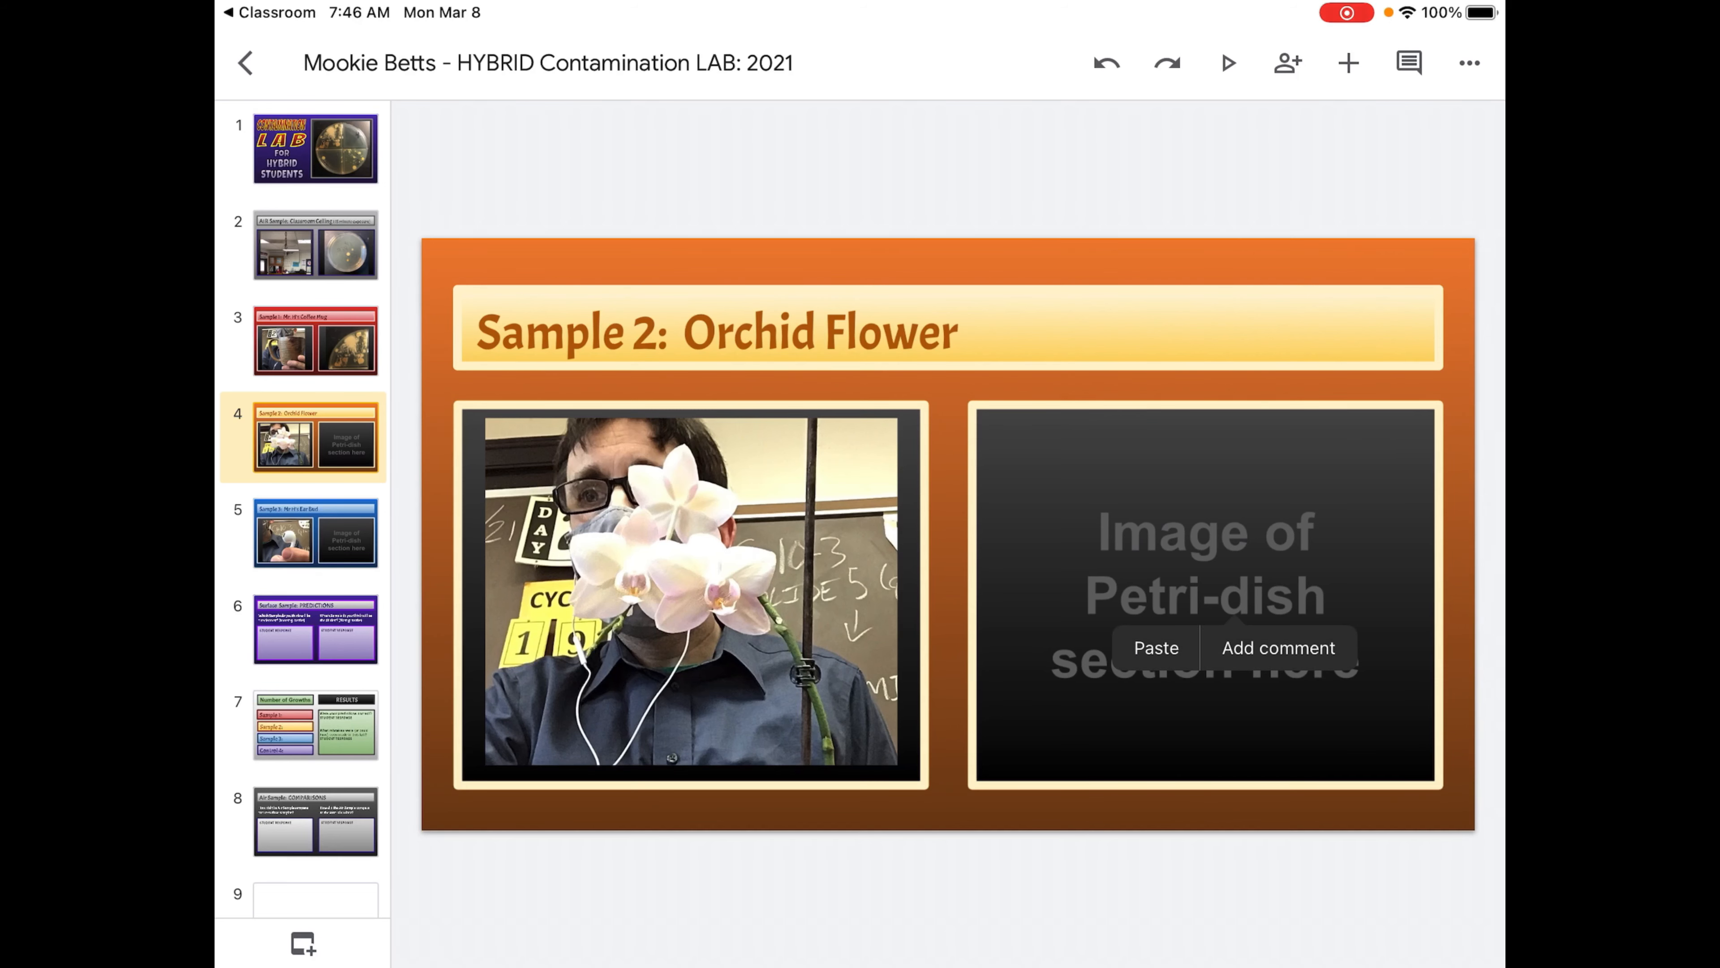
Step: Paste the dish photo onto the Orchid Flower and Ear Bud slides, cropping the Ear Bud one to quadrant 3
{"action": "left_click", "coordinate": [1154, 647]}
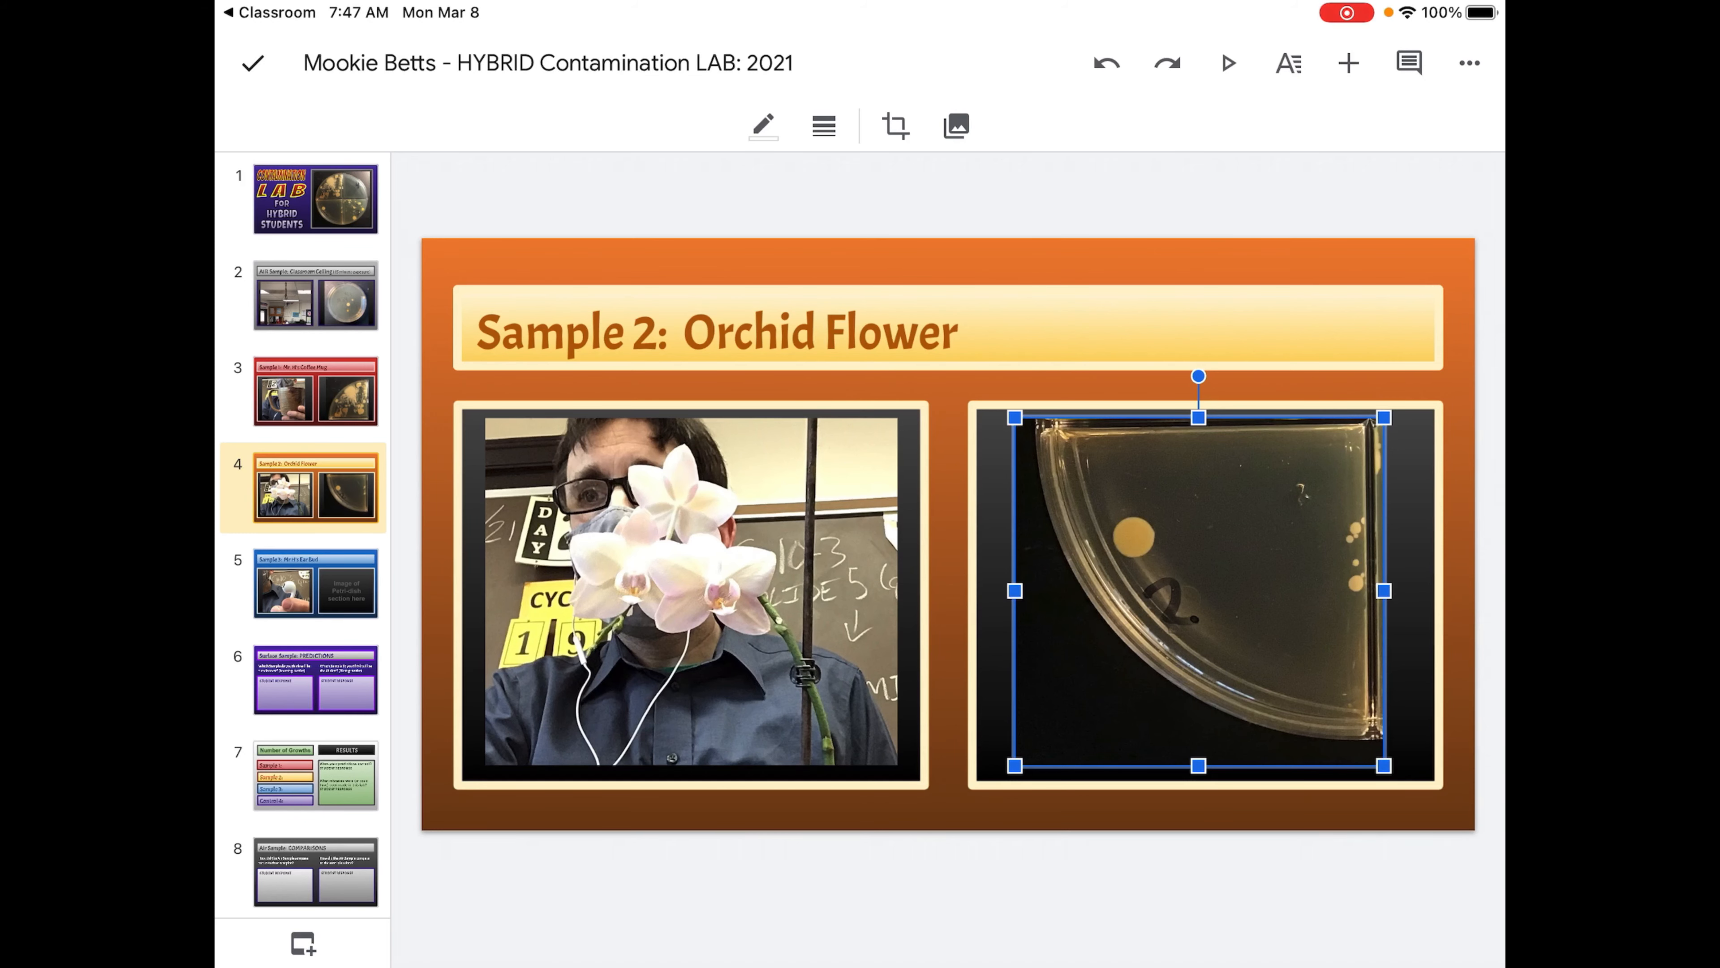
{"action": "left_click", "coordinate": [314, 583]}
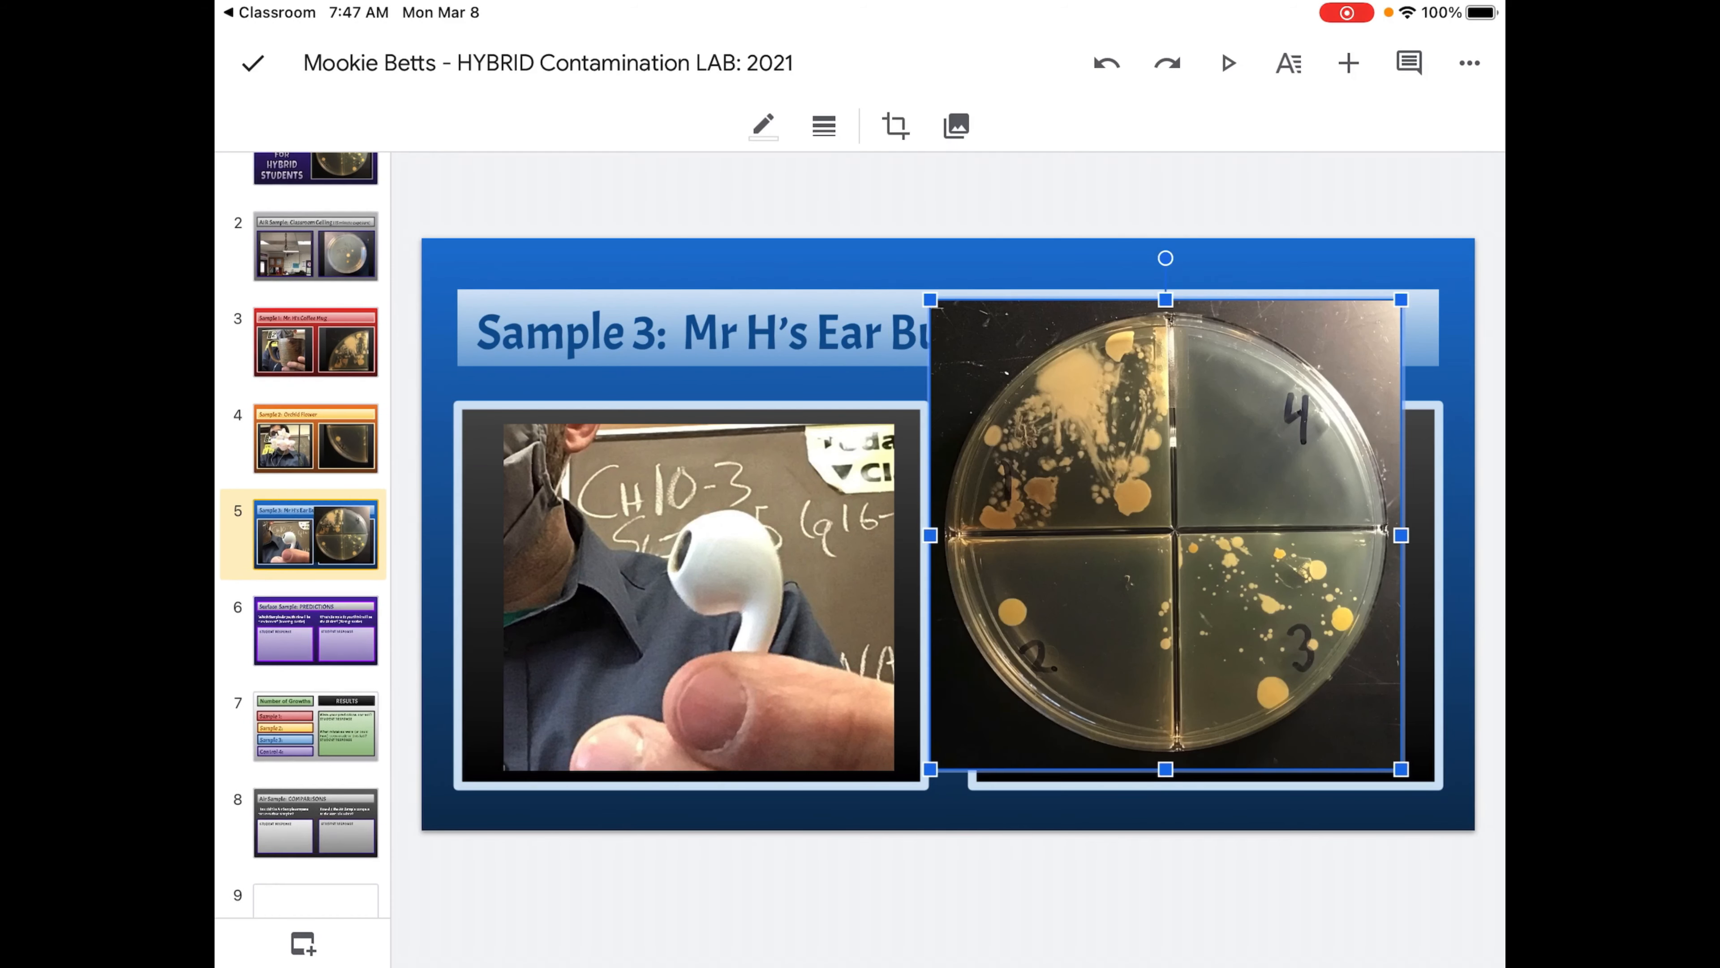
{"action": "left_click", "coordinate": [894, 126]}
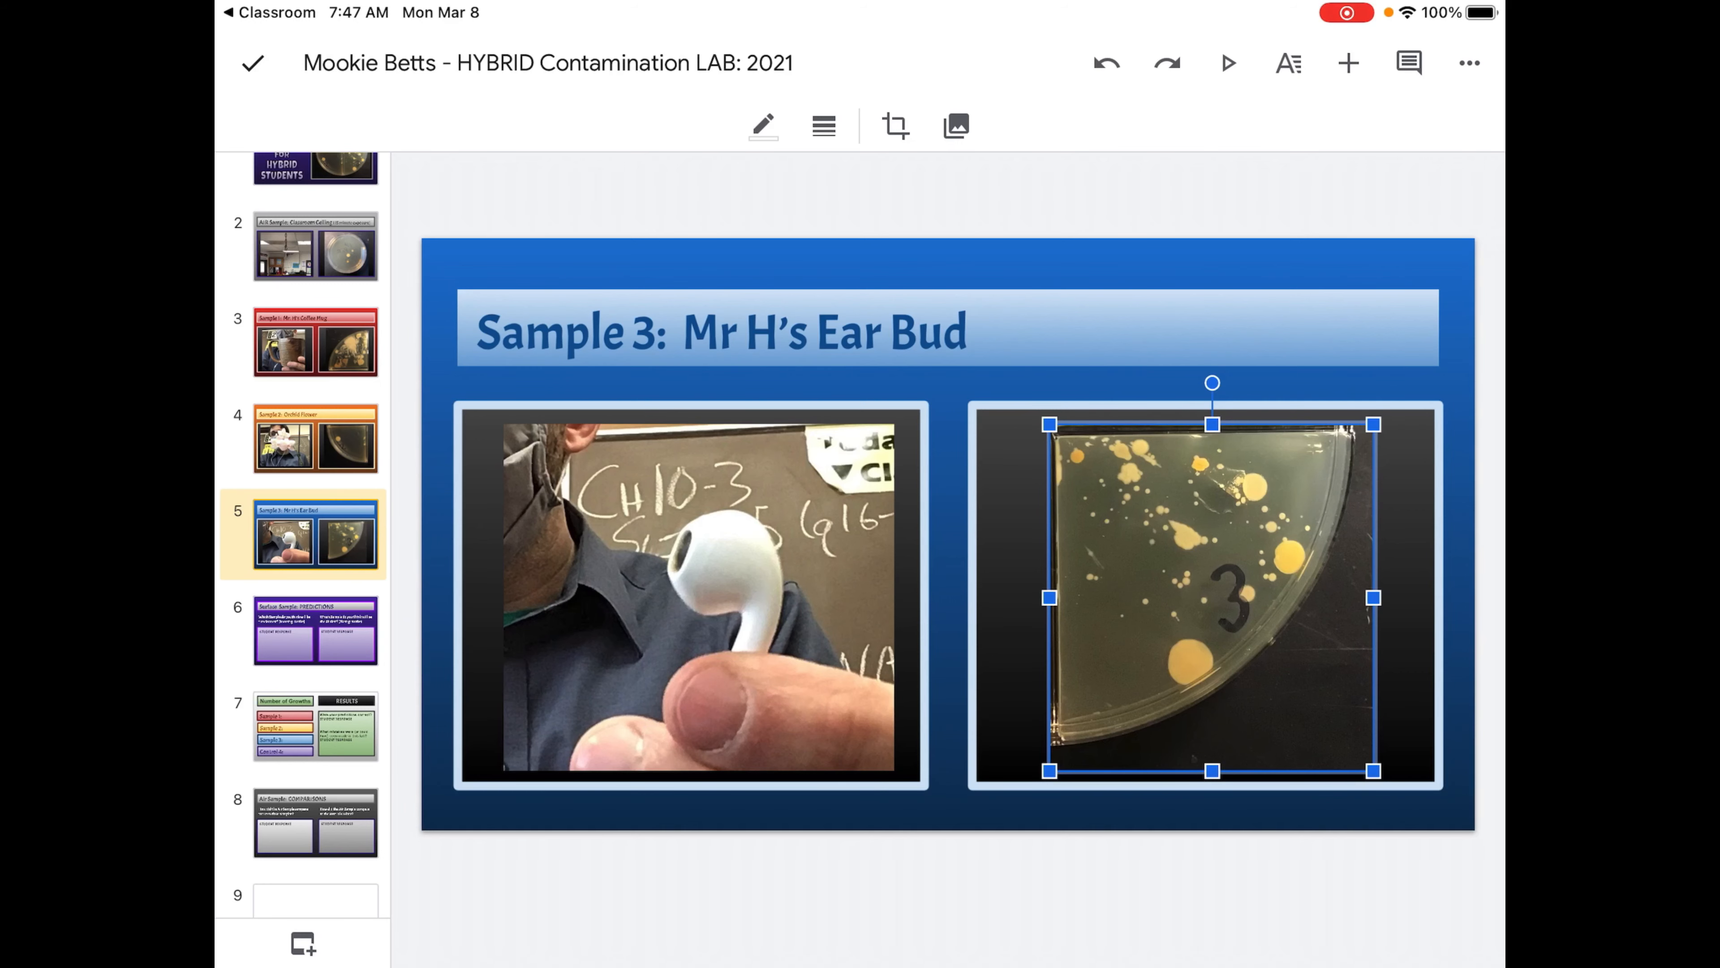
Step: Finish the crop and return to the title slide showing the four-quadrant petri dish photo
{"action": "left_click", "coordinate": [314, 630]}
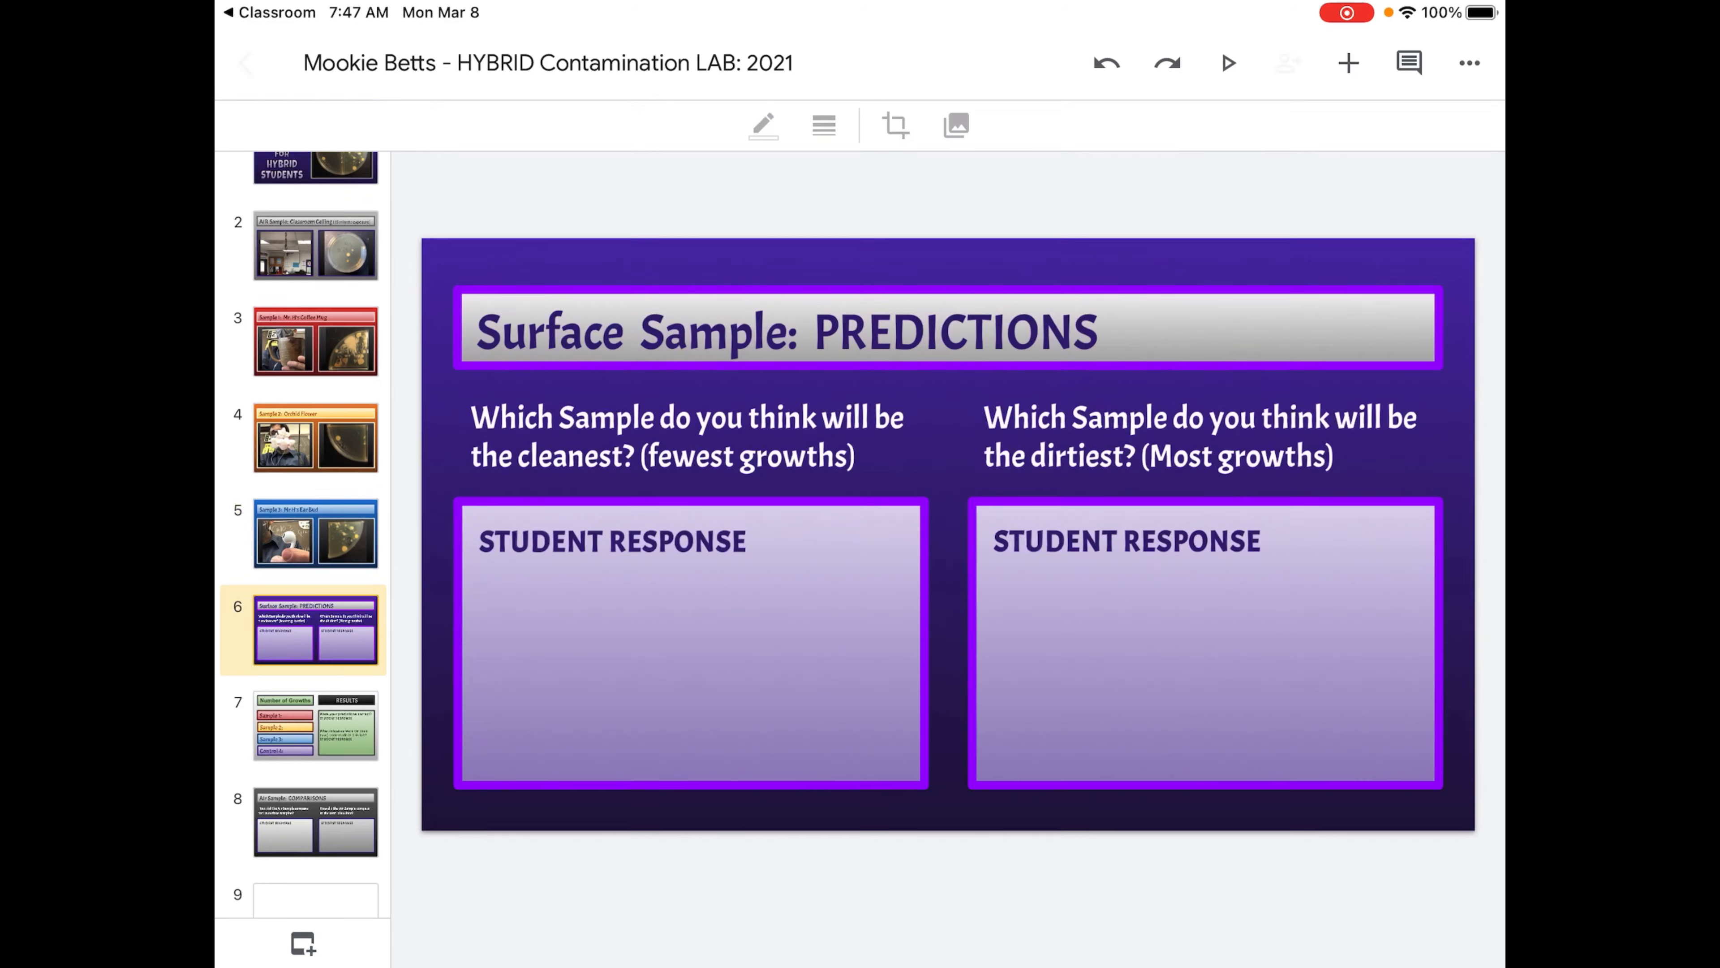
{"action": "scroll", "scroll_direction": "up", "scroll_amount": 3}
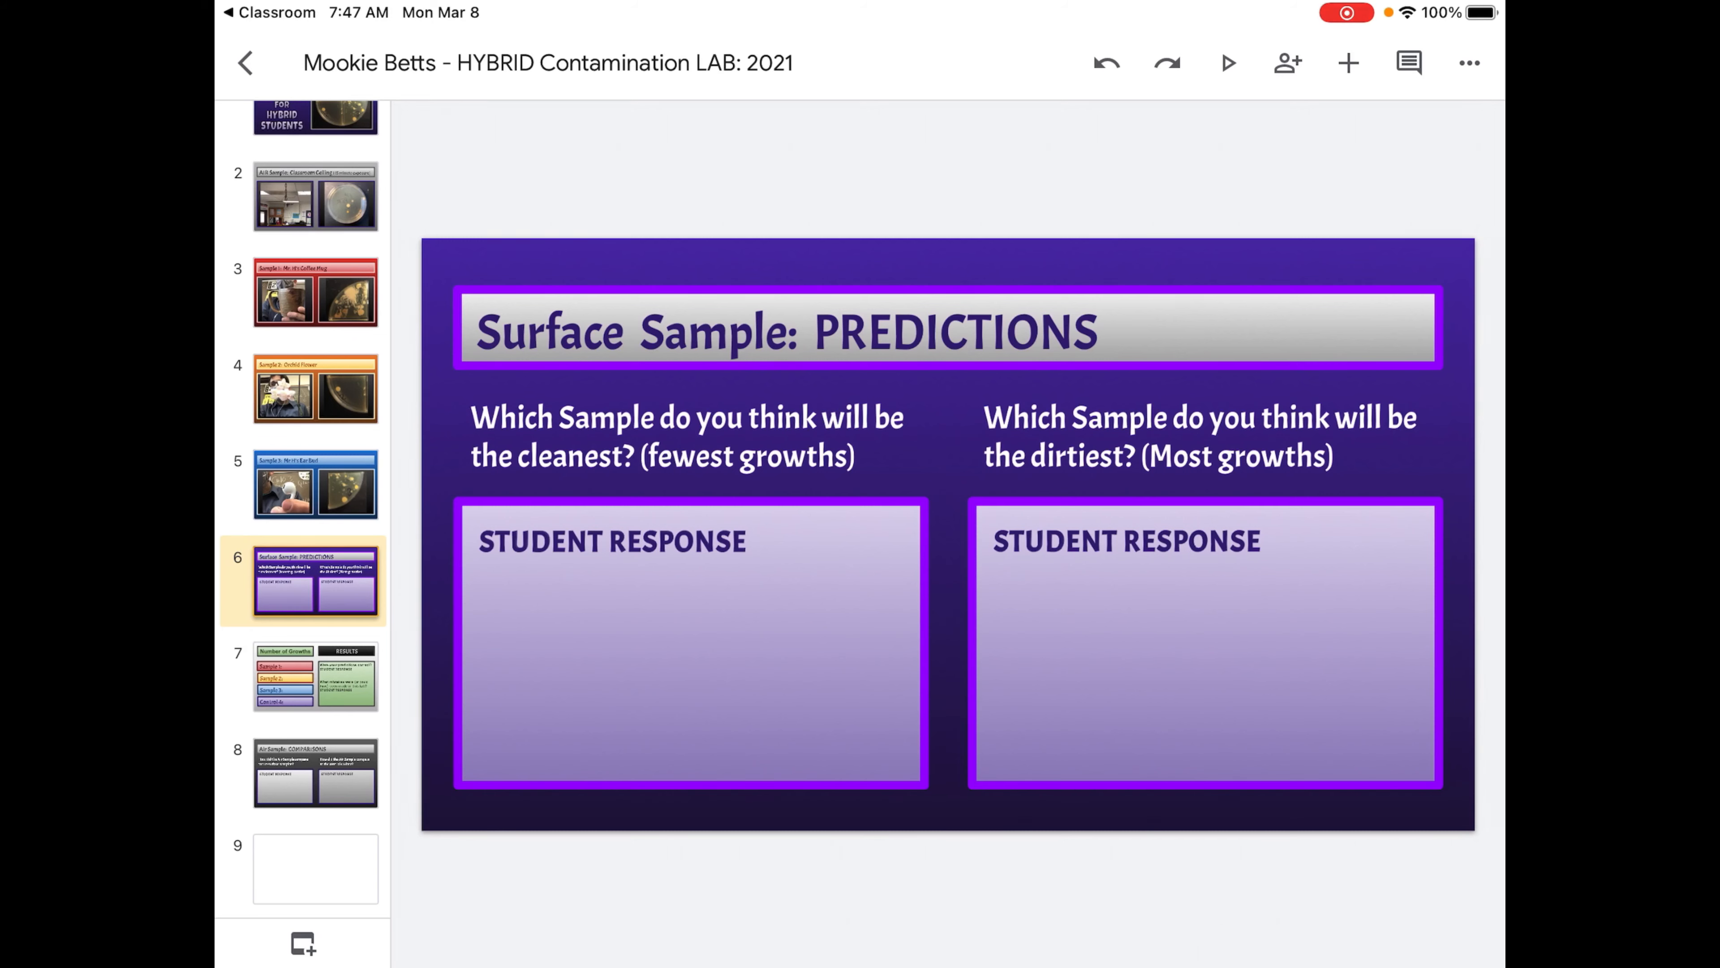
{"action": "left_click", "coordinate": [314, 675]}
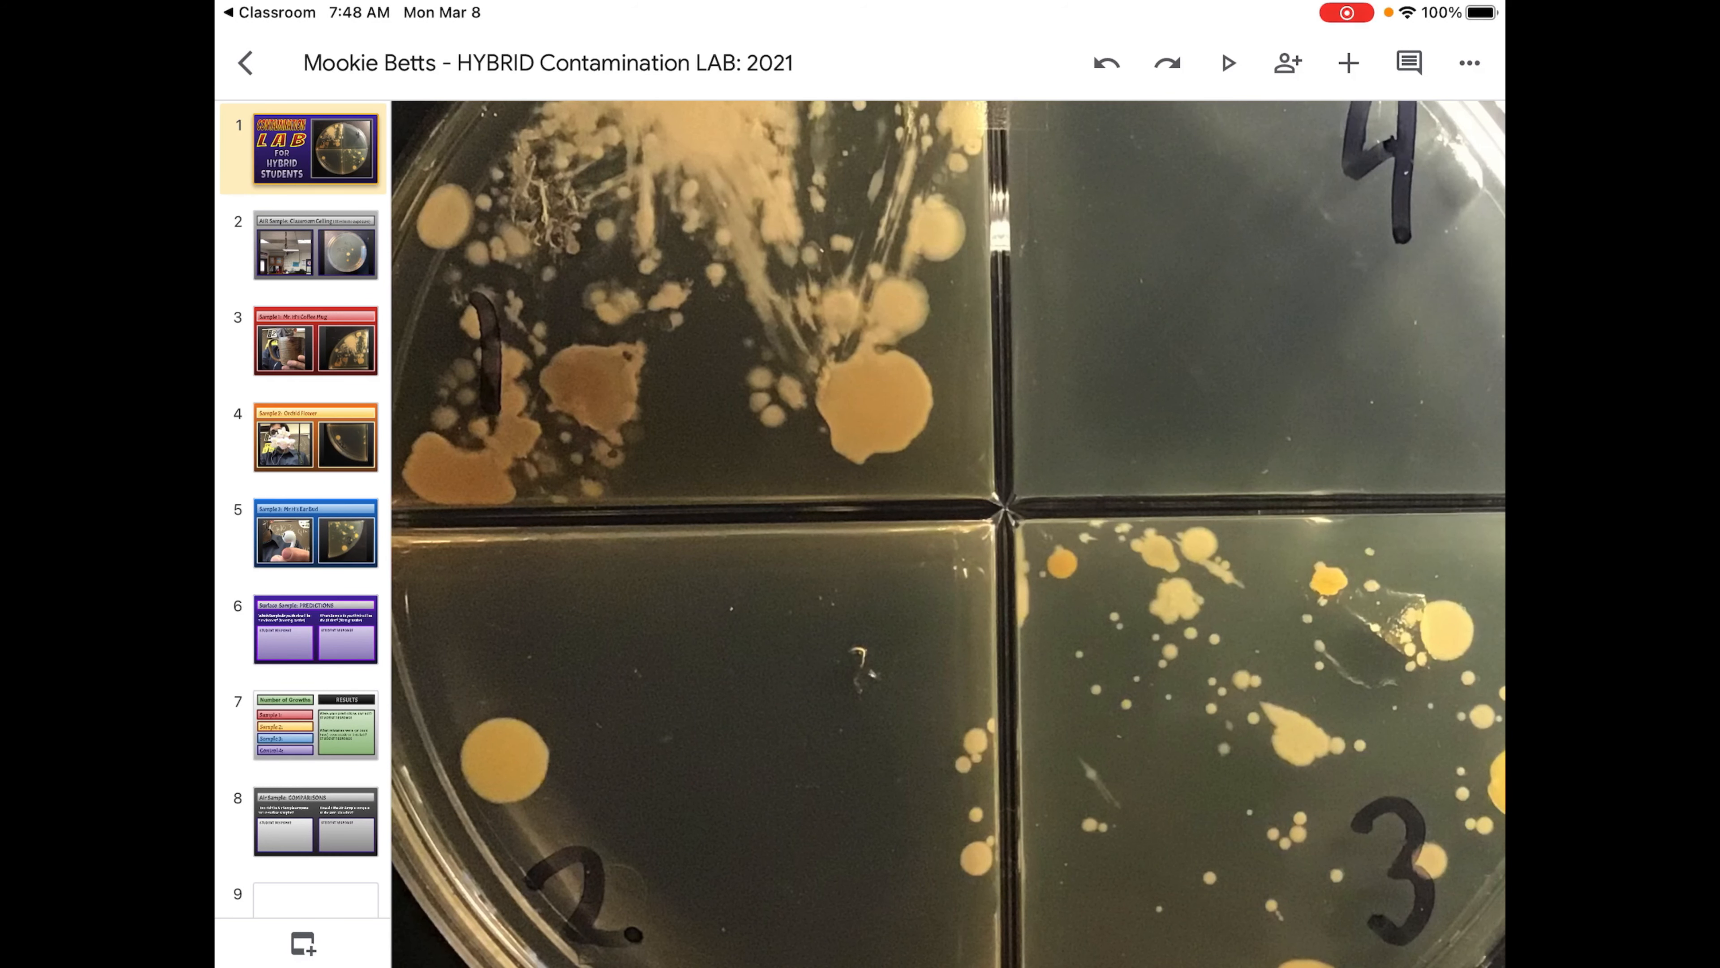
Step: Shrink the dish photo into the title slide's frame, then review the Comparisons and Classroom Ceiling slides
{"action": "left_click", "coordinate": [315, 148]}
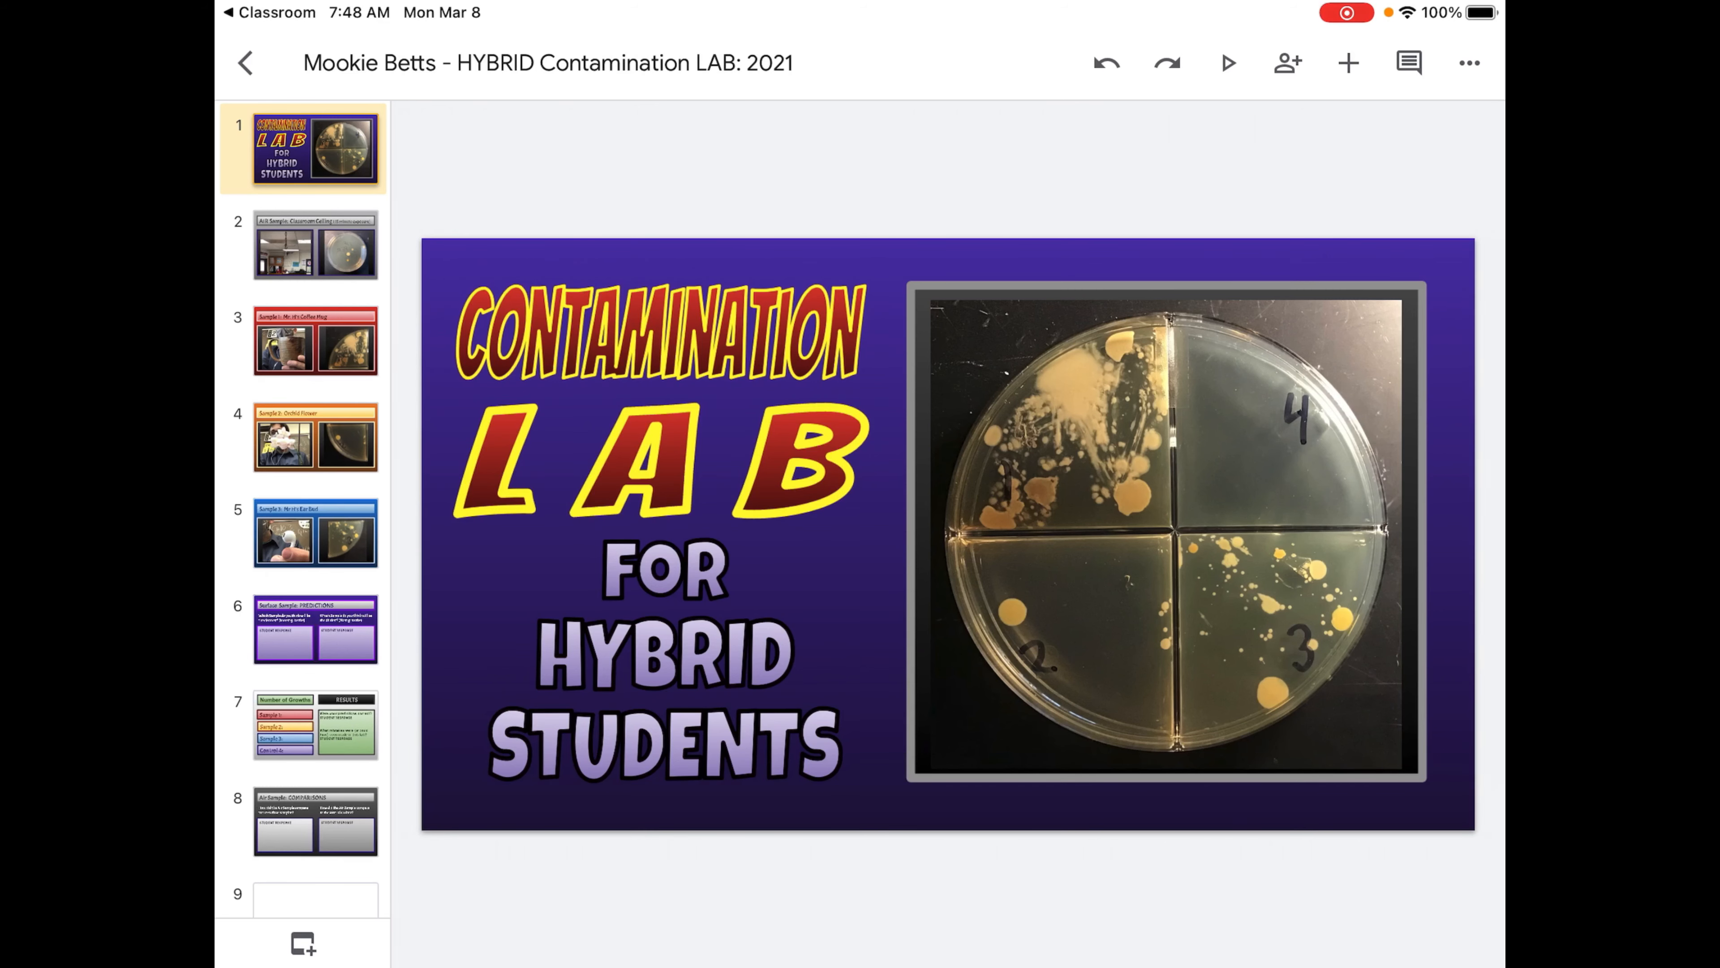
{"action": "left_click", "coordinate": [314, 820]}
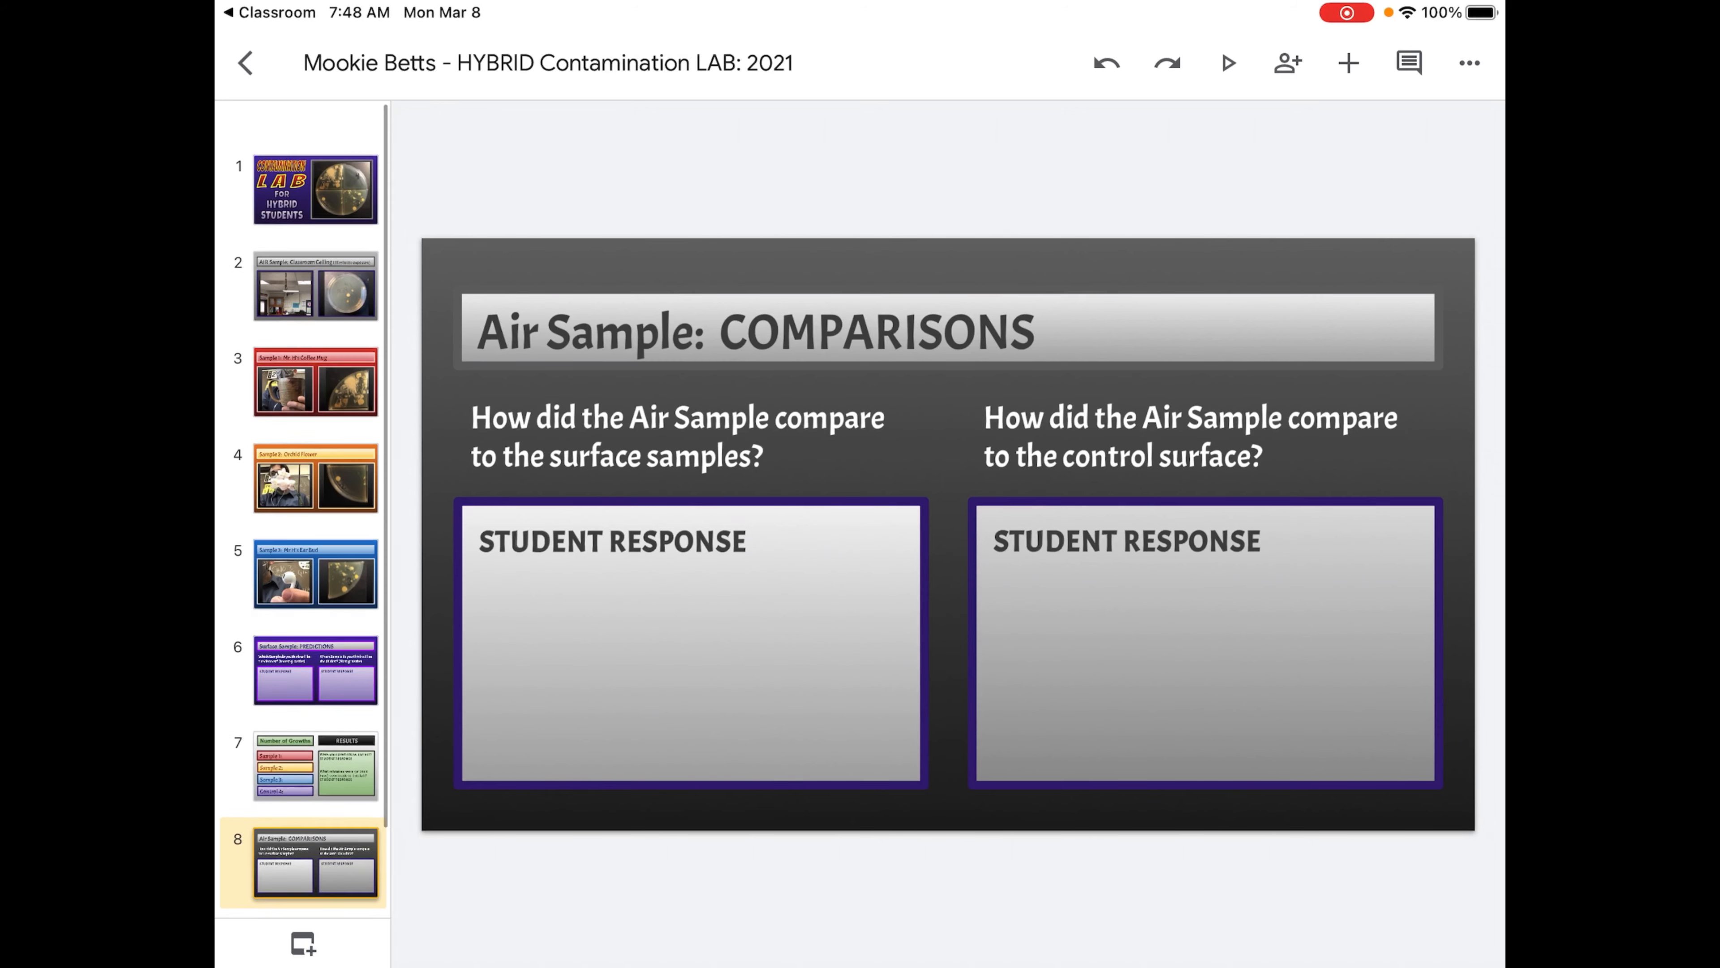
{"action": "left_click", "coordinate": [315, 288]}
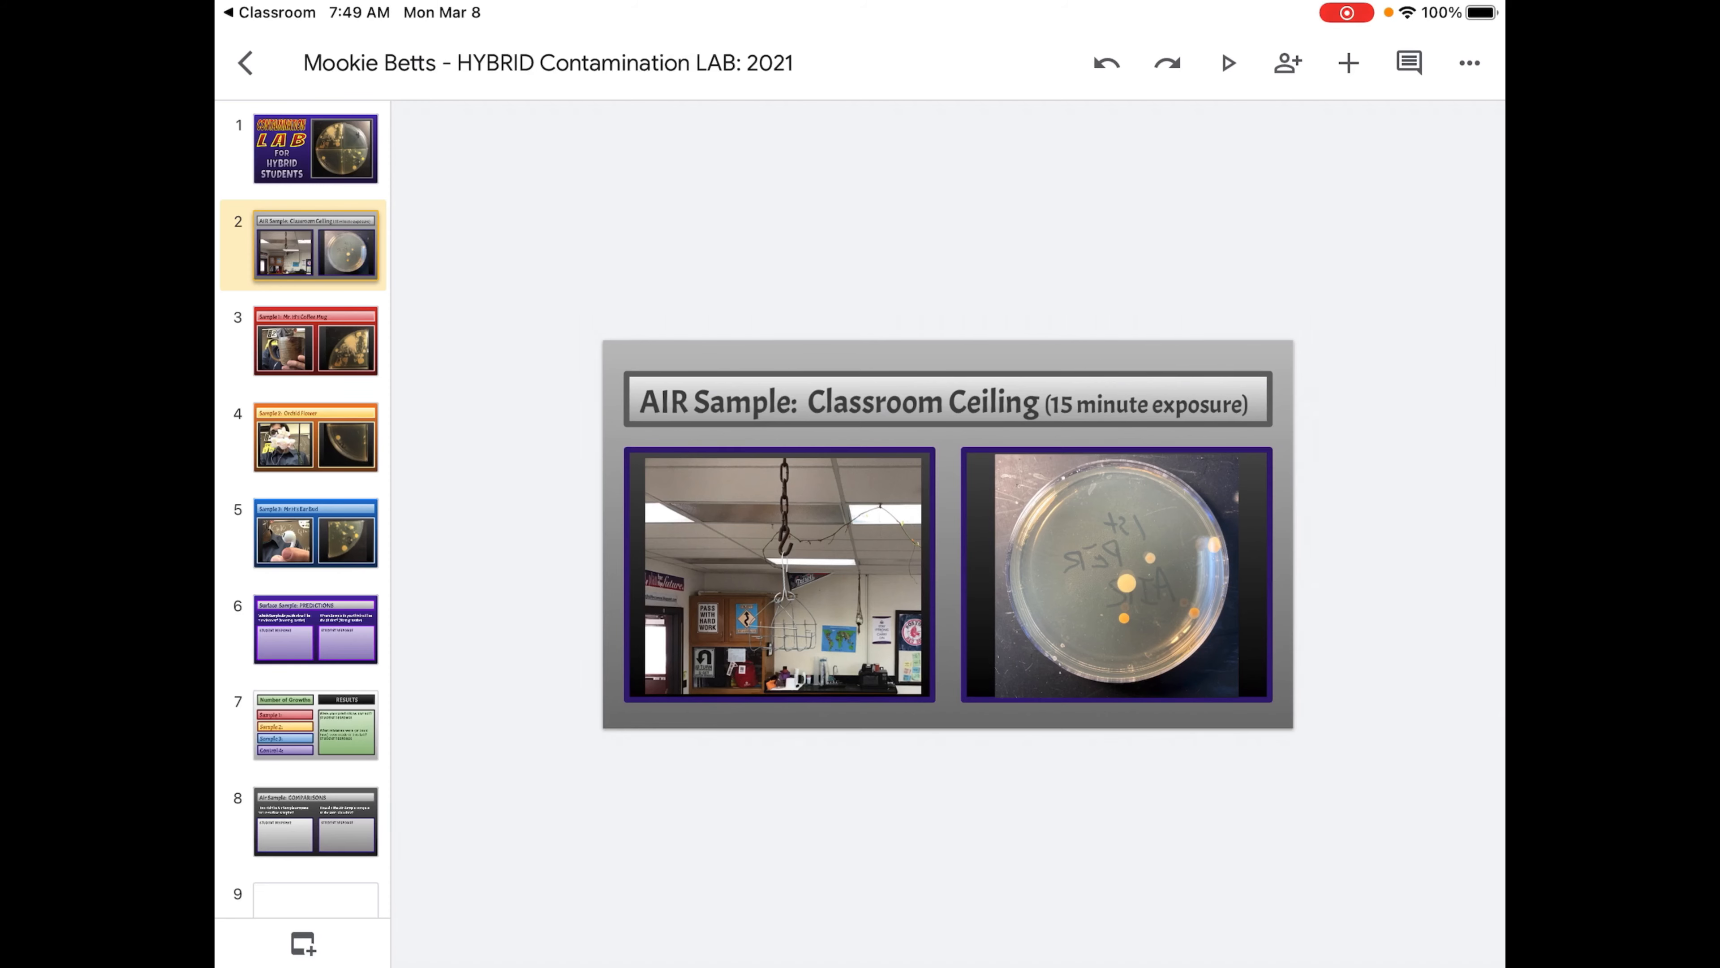
{"action": "left_click", "coordinate": [315, 148]}
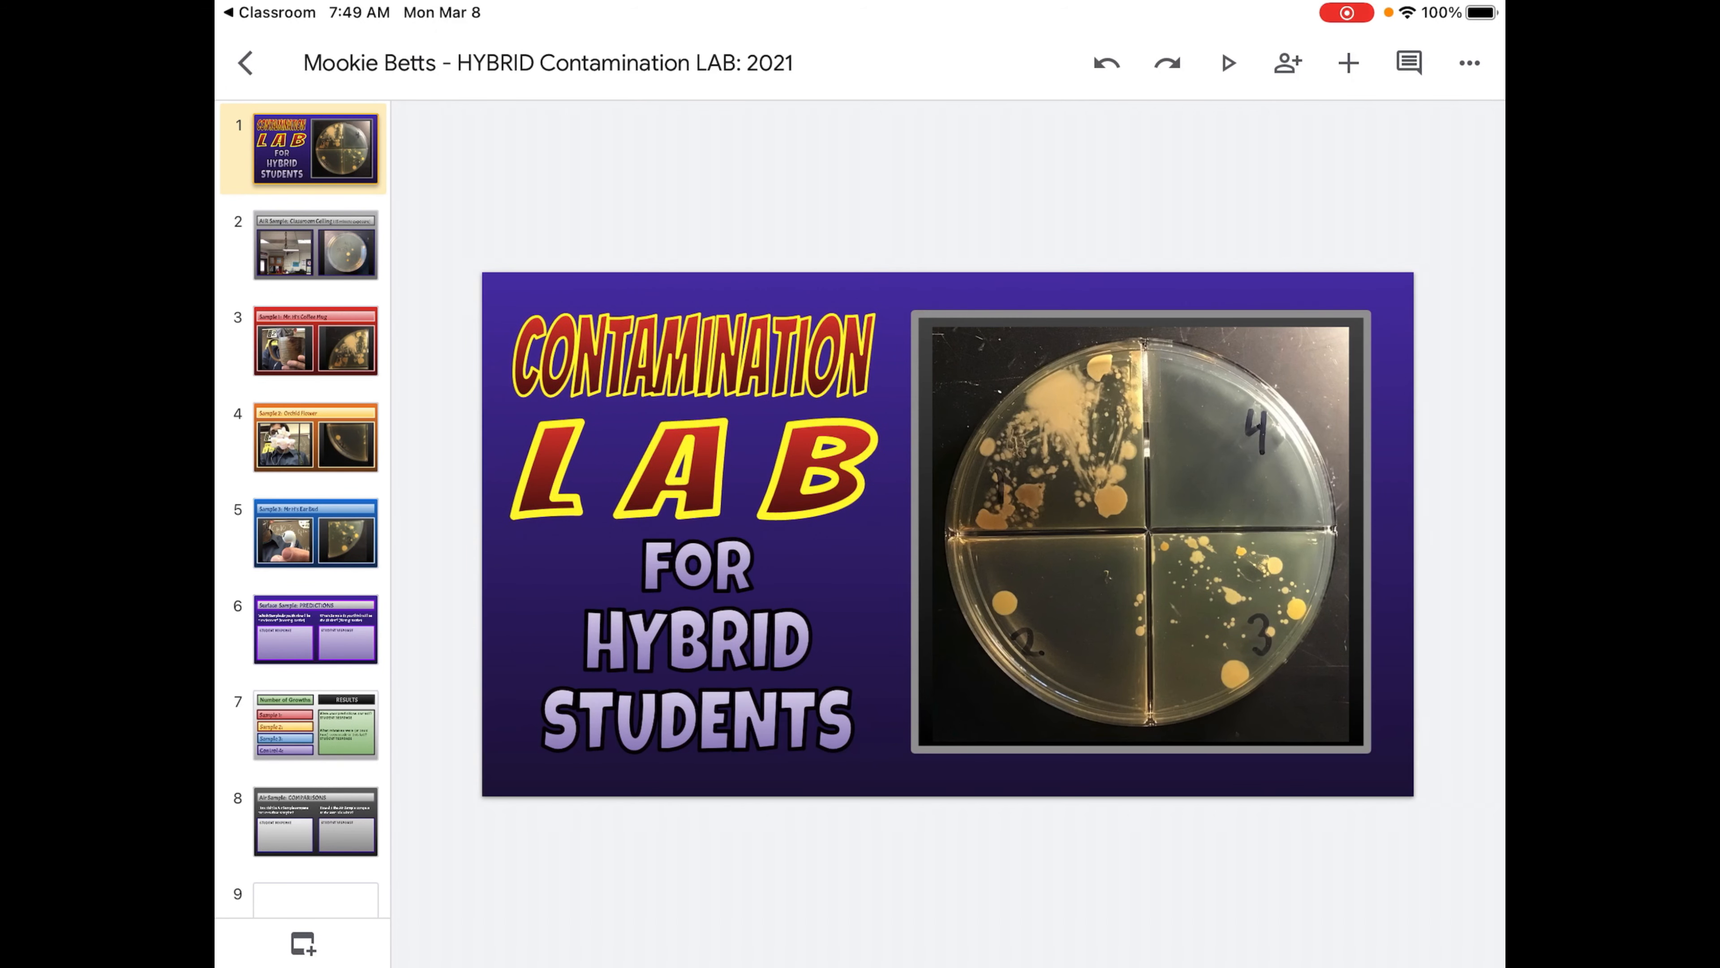
Step: Edit the Control 4 label on slide 7 before returning to the Classroom preview
{"action": "left_click", "coordinate": [314, 724]}
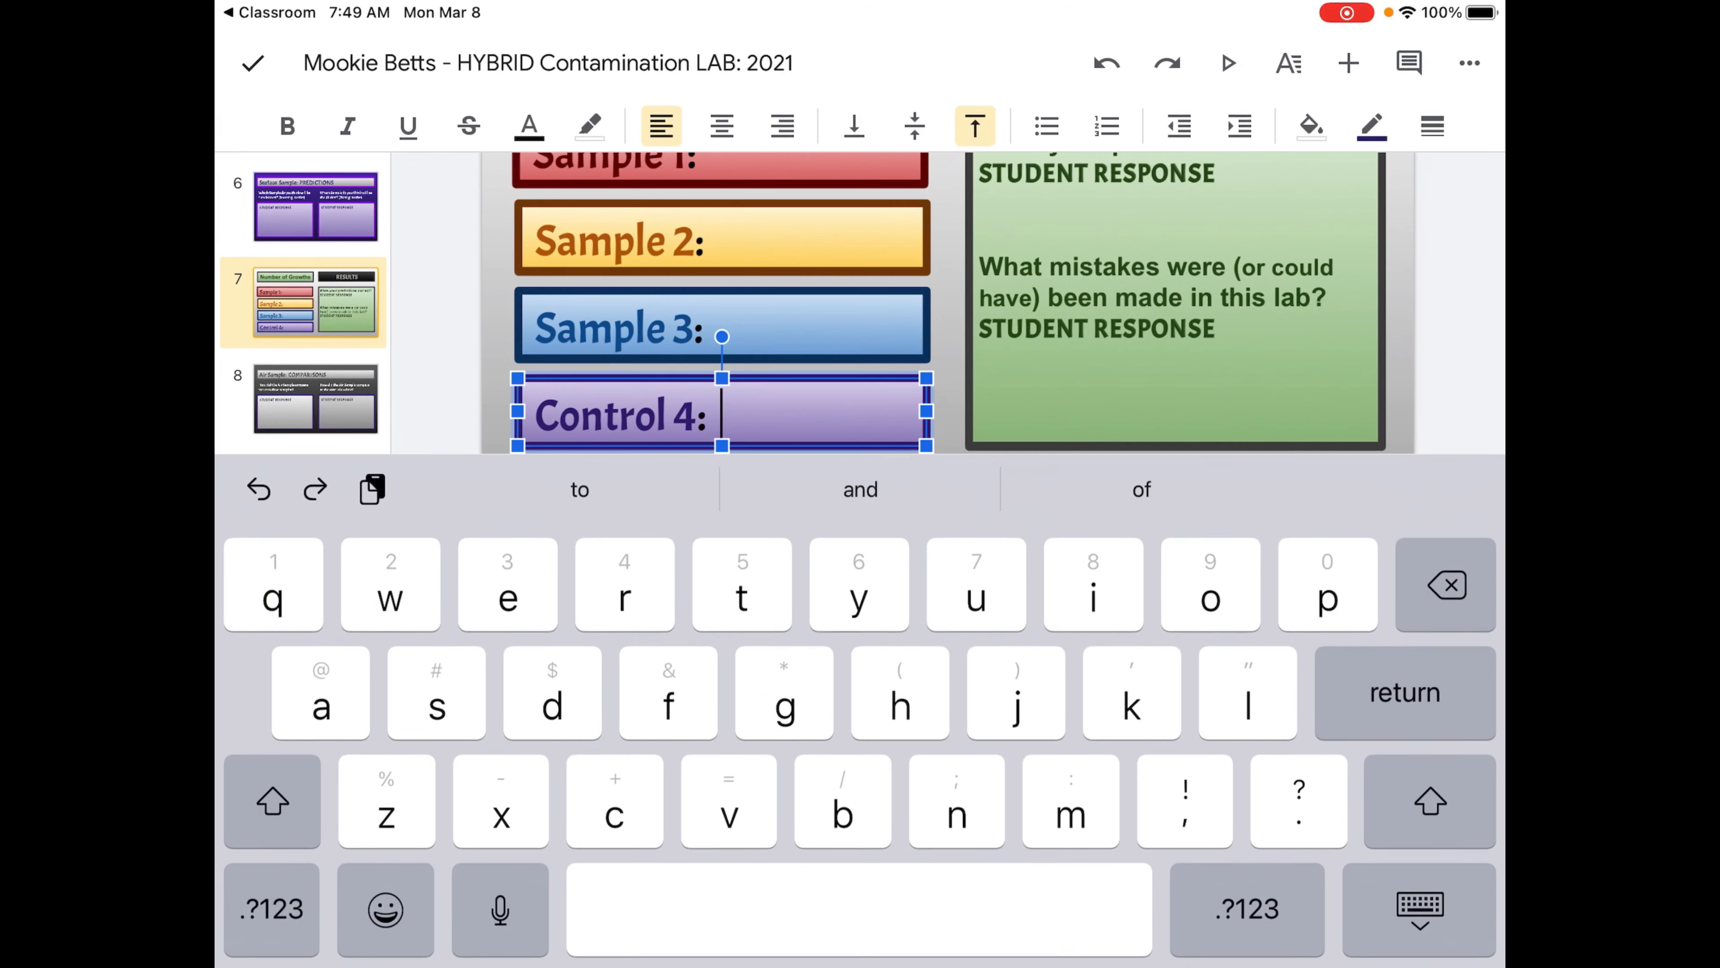
{"action": "type", "text": "o"}
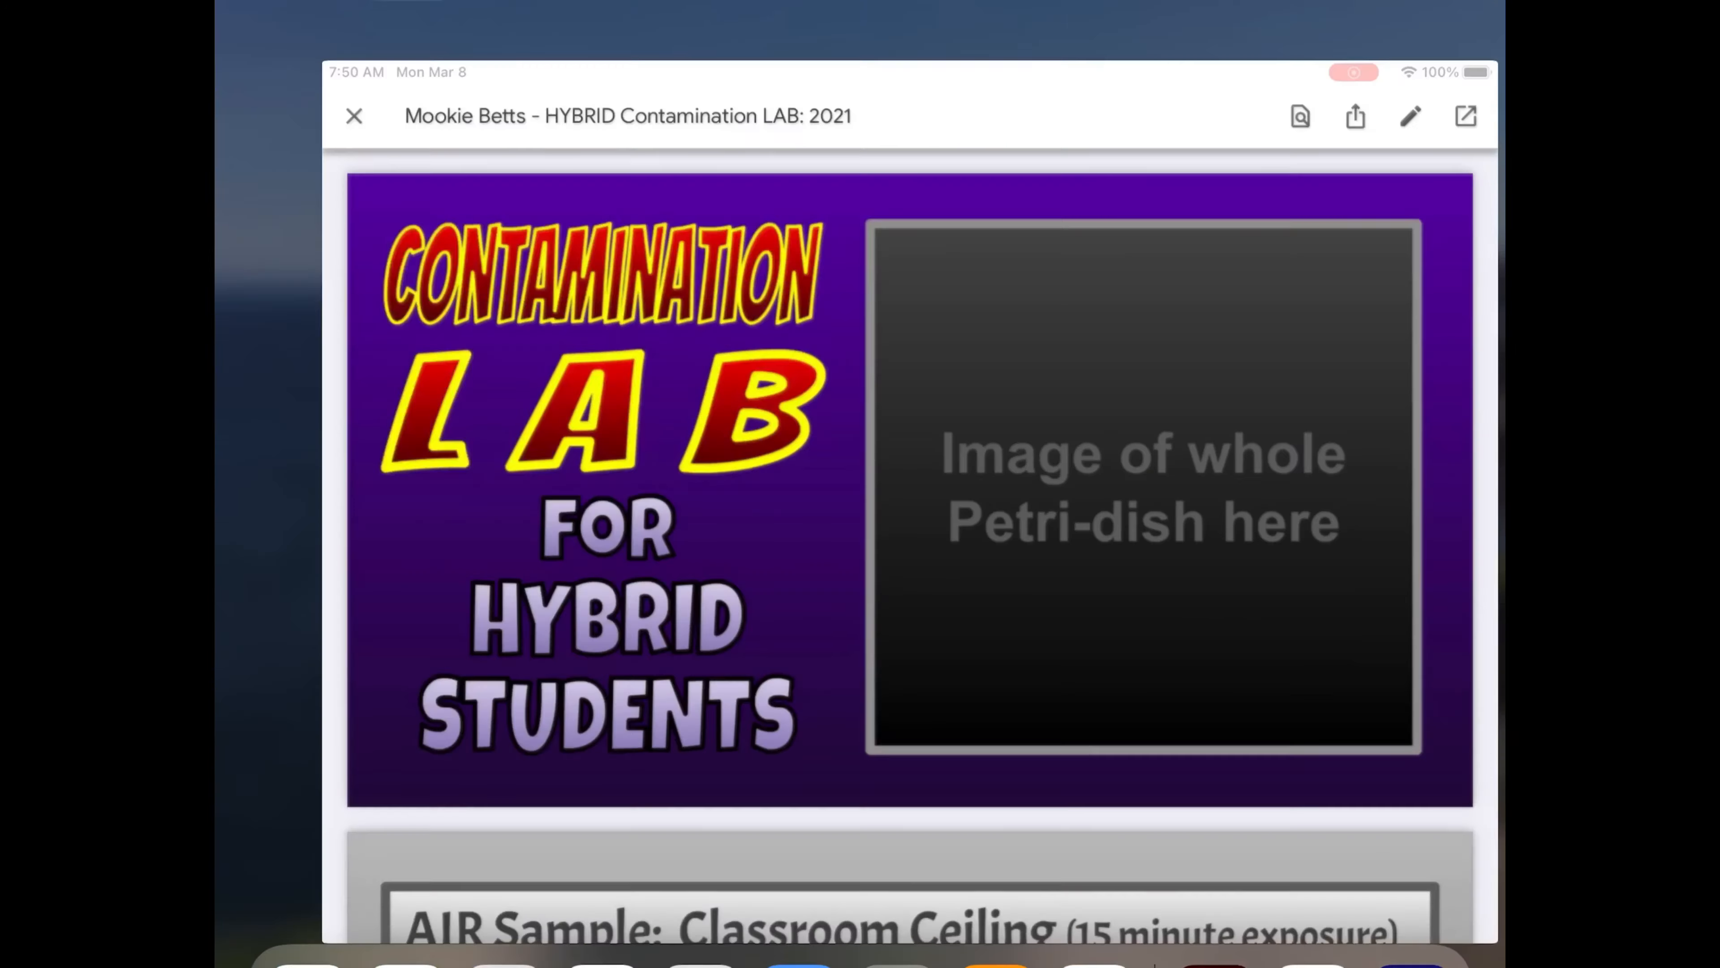
Step: Close the lab file preview and return to the TJHS Life Science class stream
{"action": "left_click", "coordinate": [355, 117]}
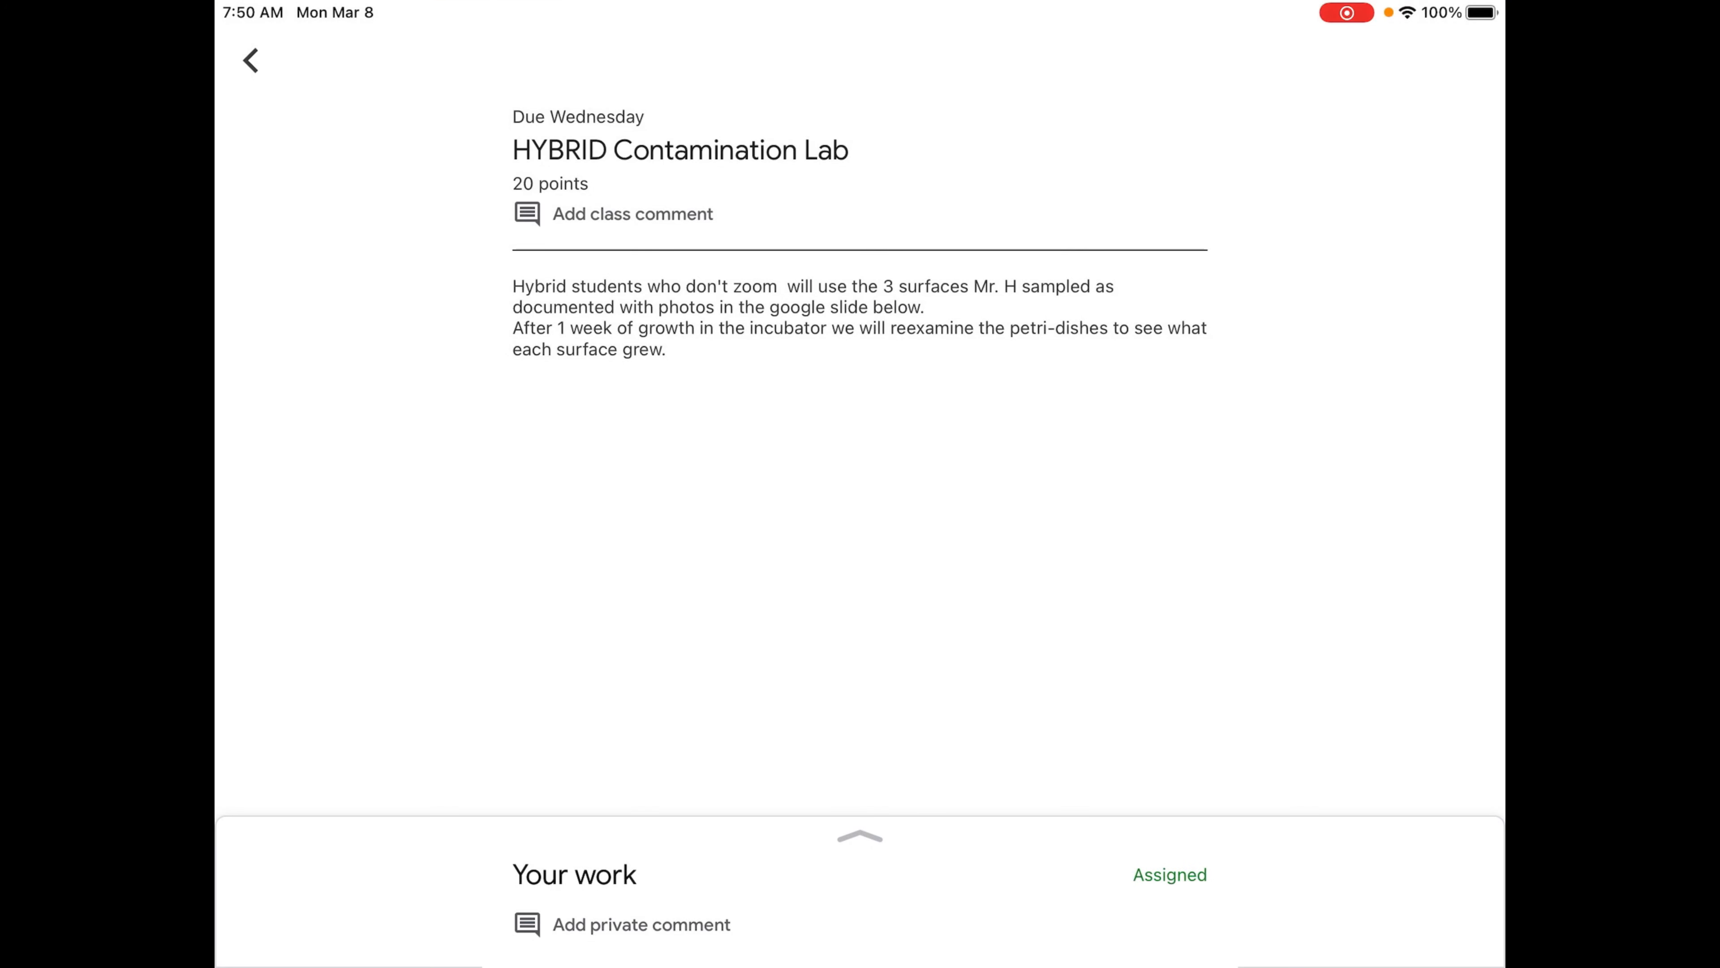
{"action": "left_click", "coordinate": [249, 60]}
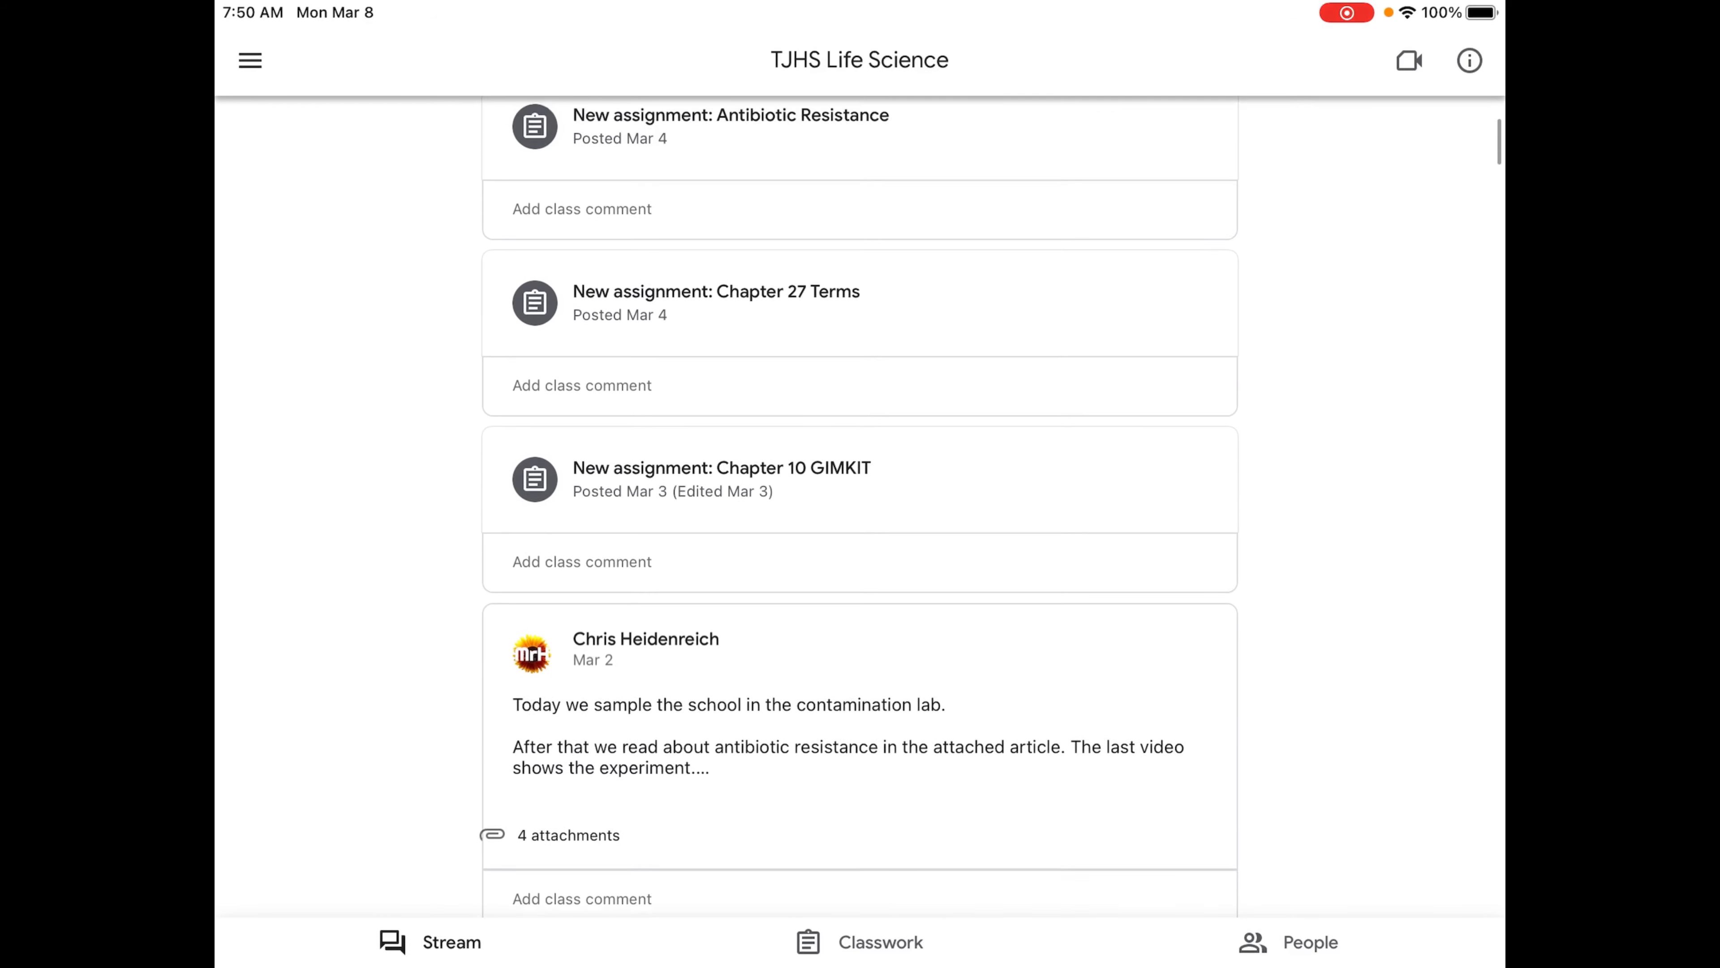
{"action": "scroll", "scroll_direction": "up", "scroll_amount": 3}
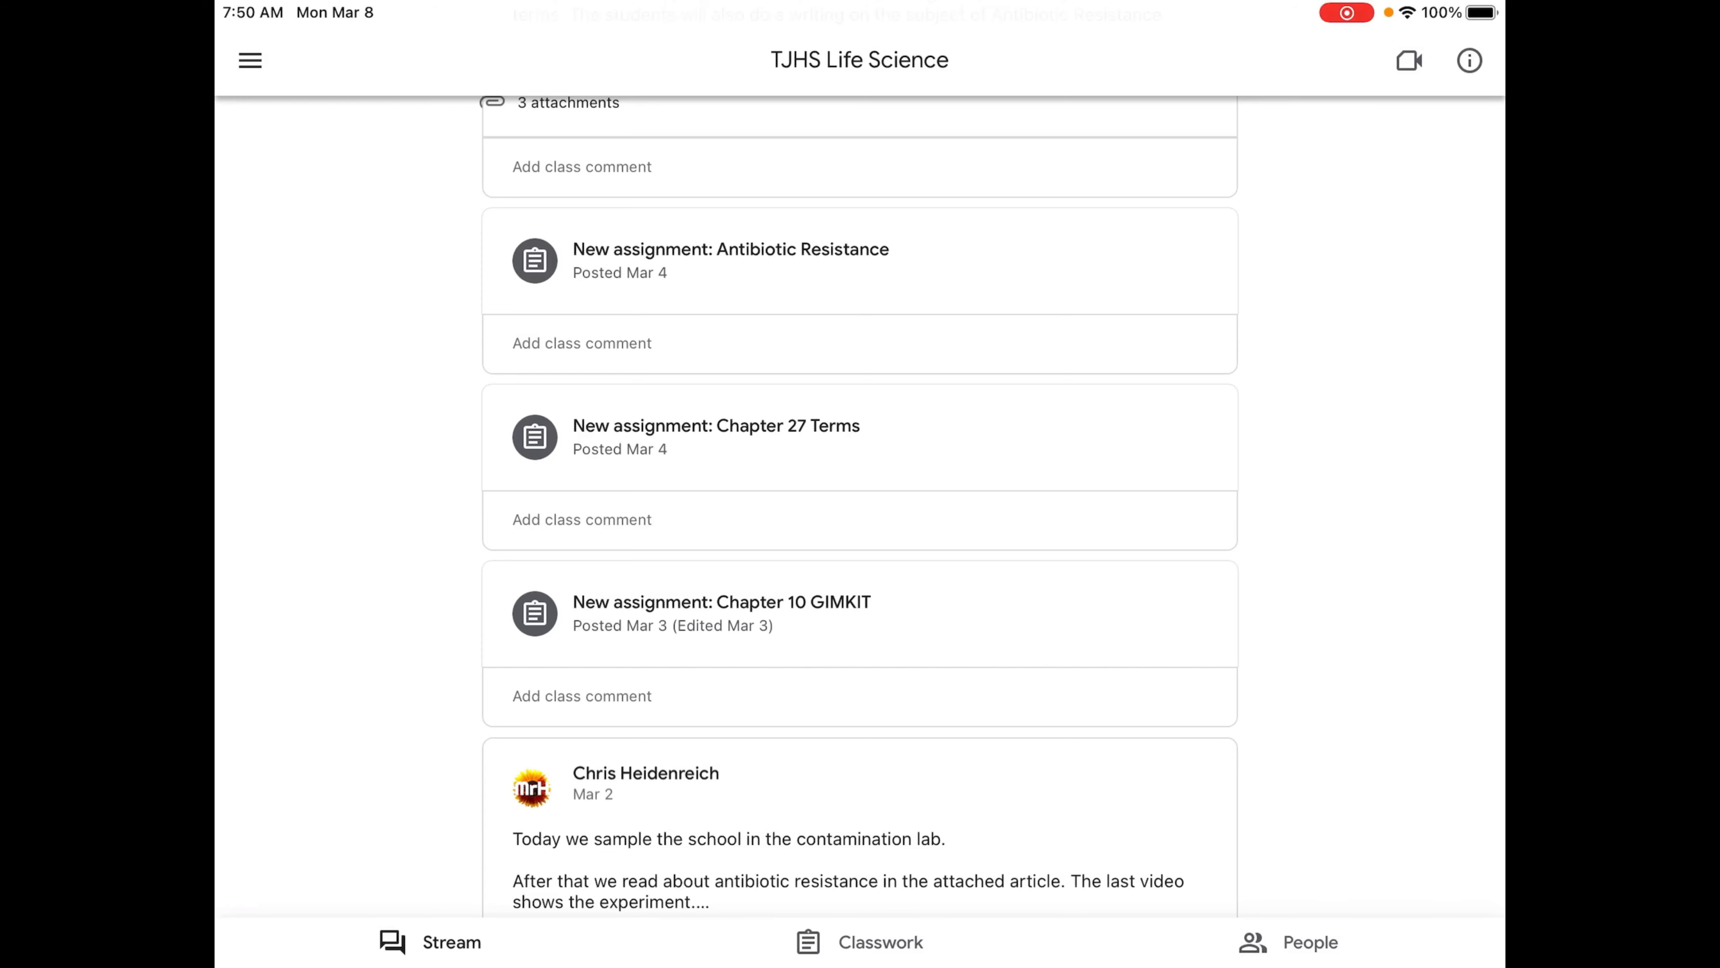
{"action": "scroll", "scroll_direction": "up", "scroll_amount": 3}
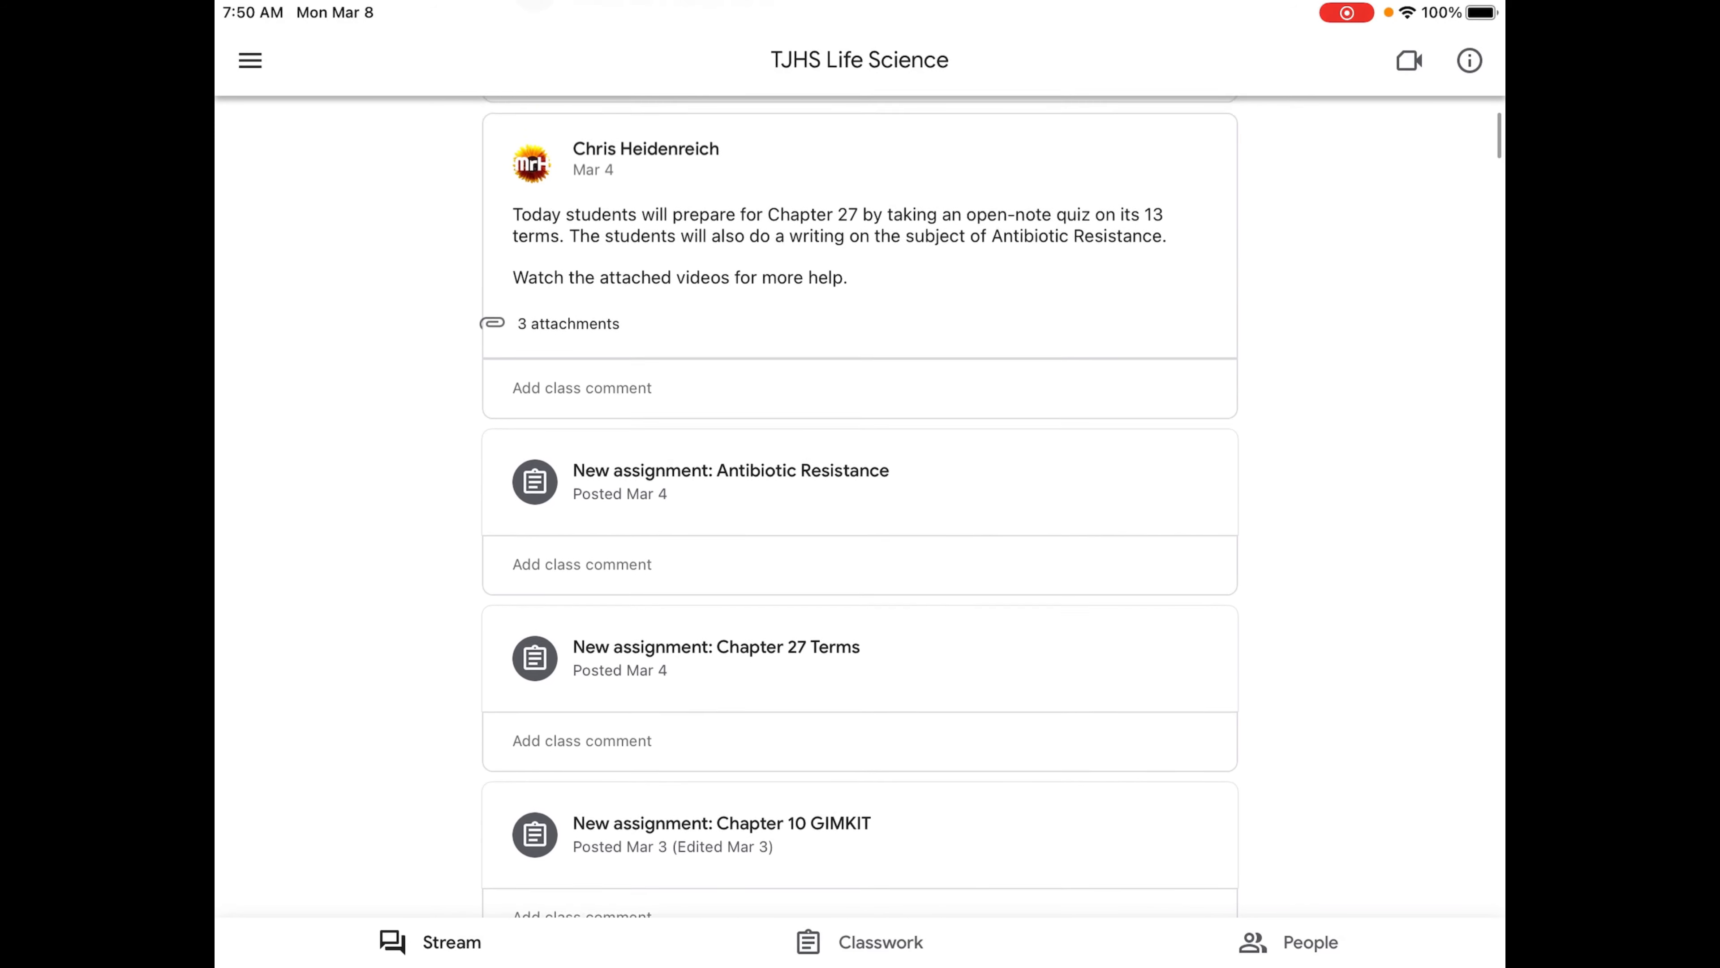
{"action": "scroll", "scroll_direction": "down", "scroll_amount": 3}
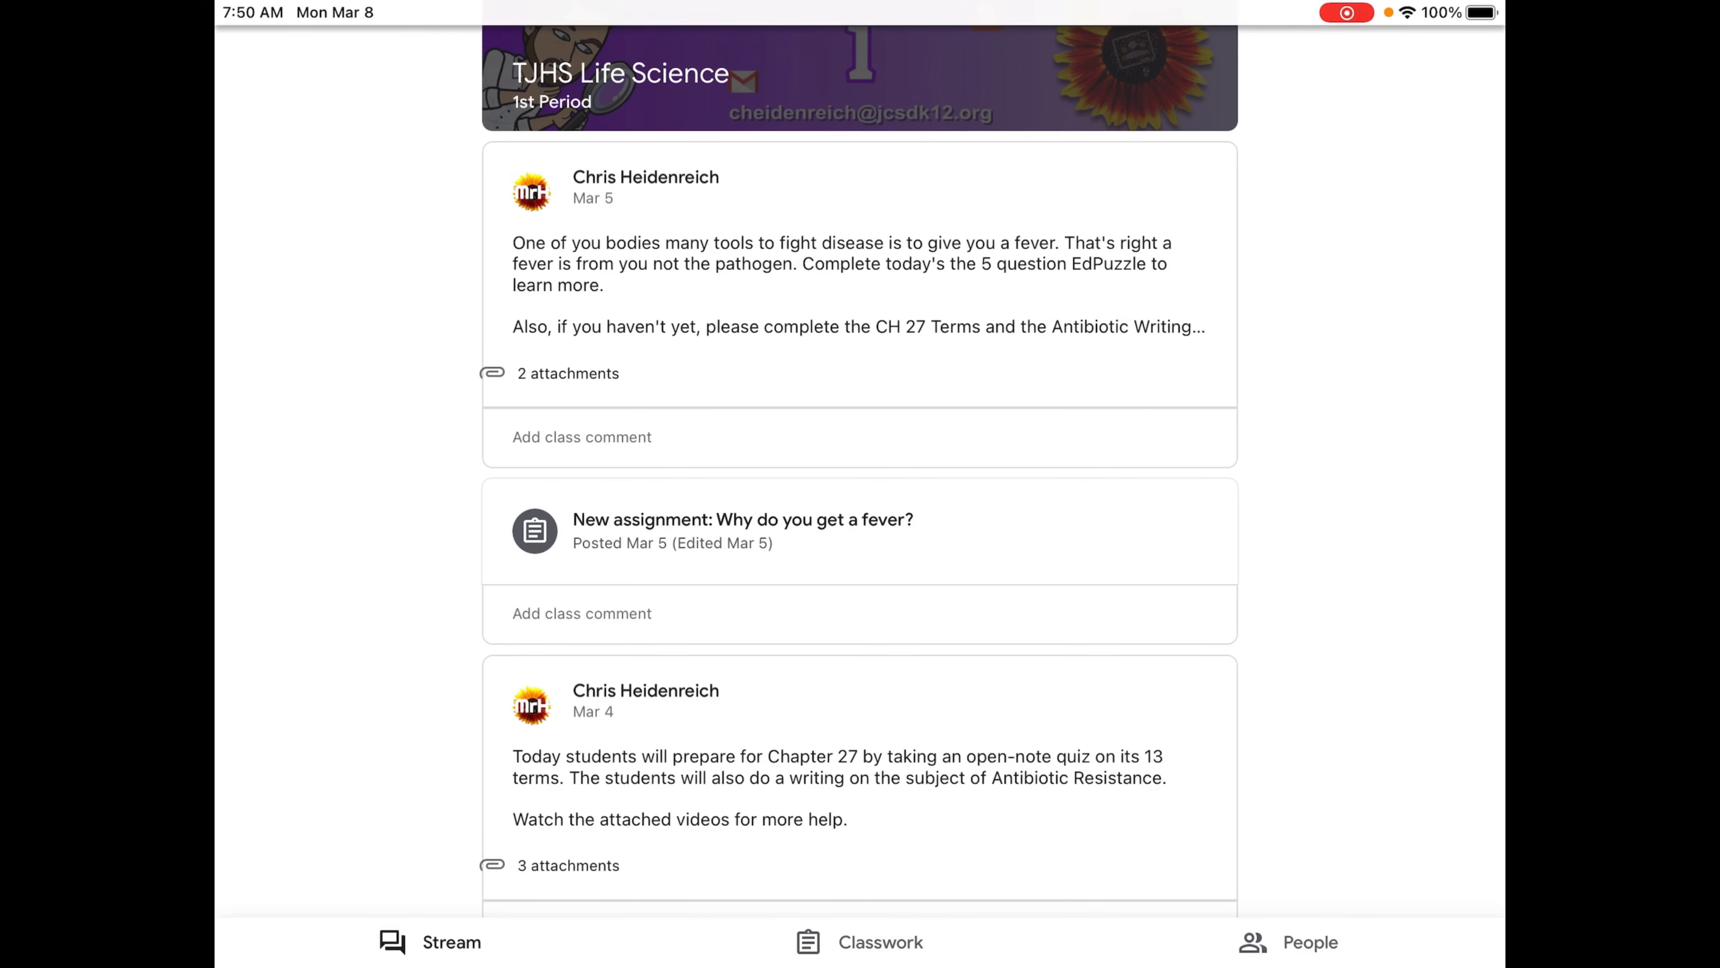
{"action": "scroll", "scroll_direction": "down", "scroll_amount": 3}
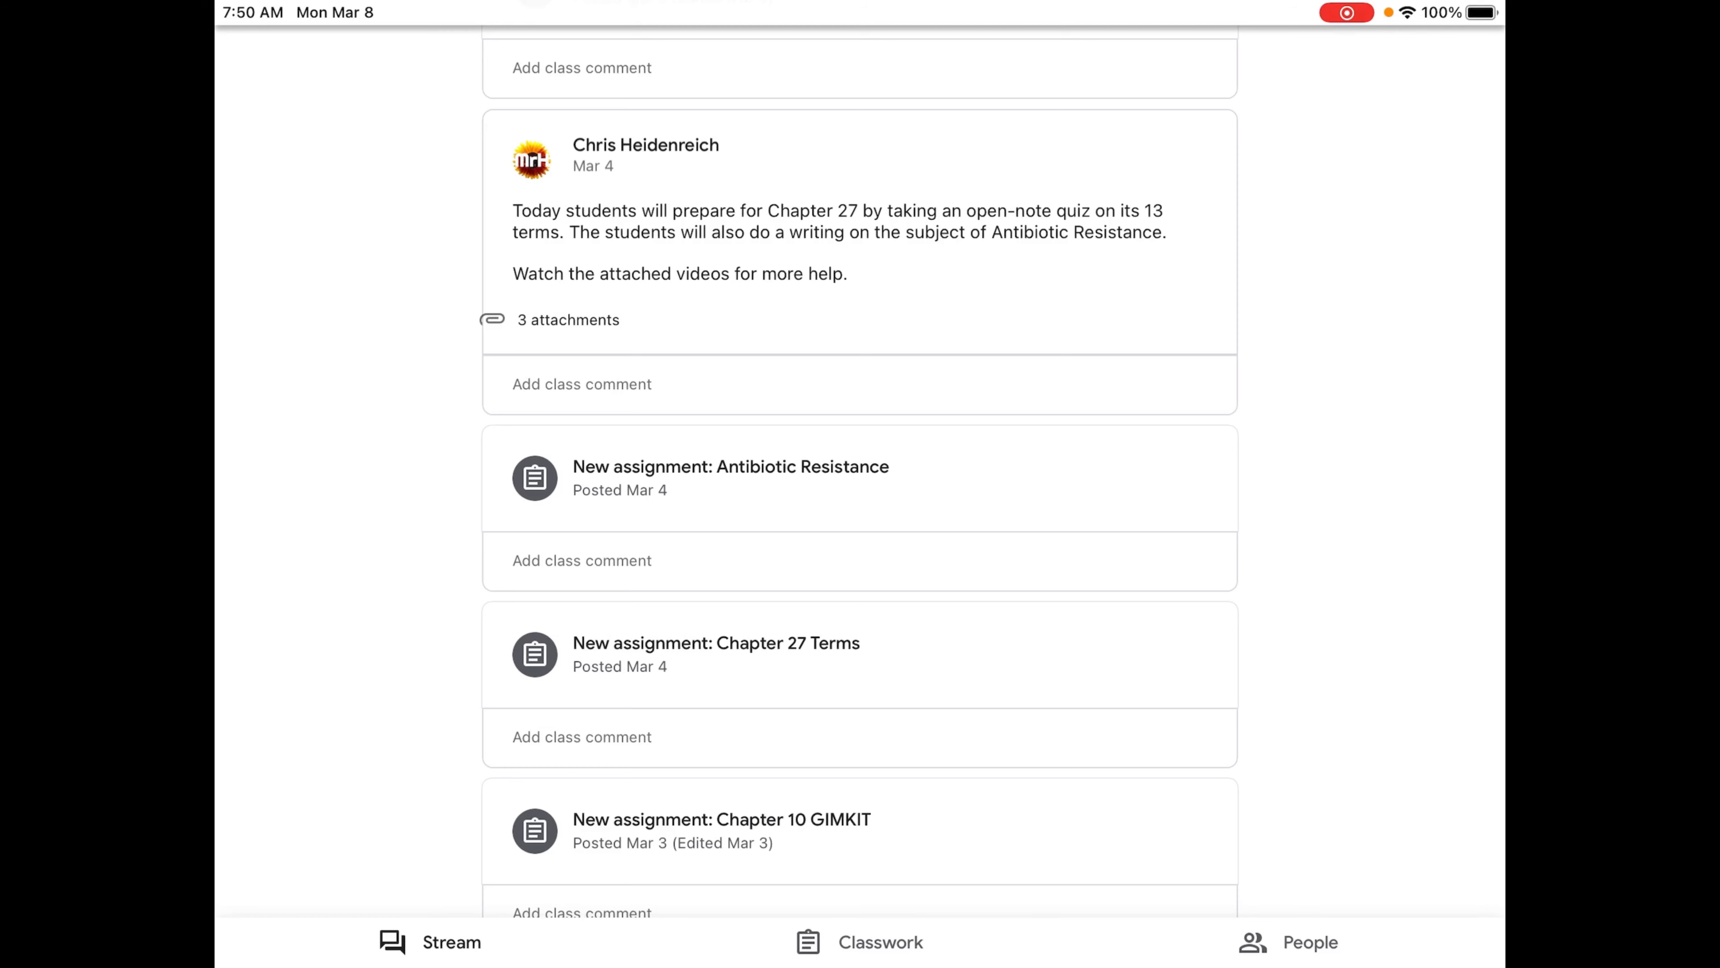
{"action": "scroll", "scroll_direction": "down", "scroll_amount": 3}
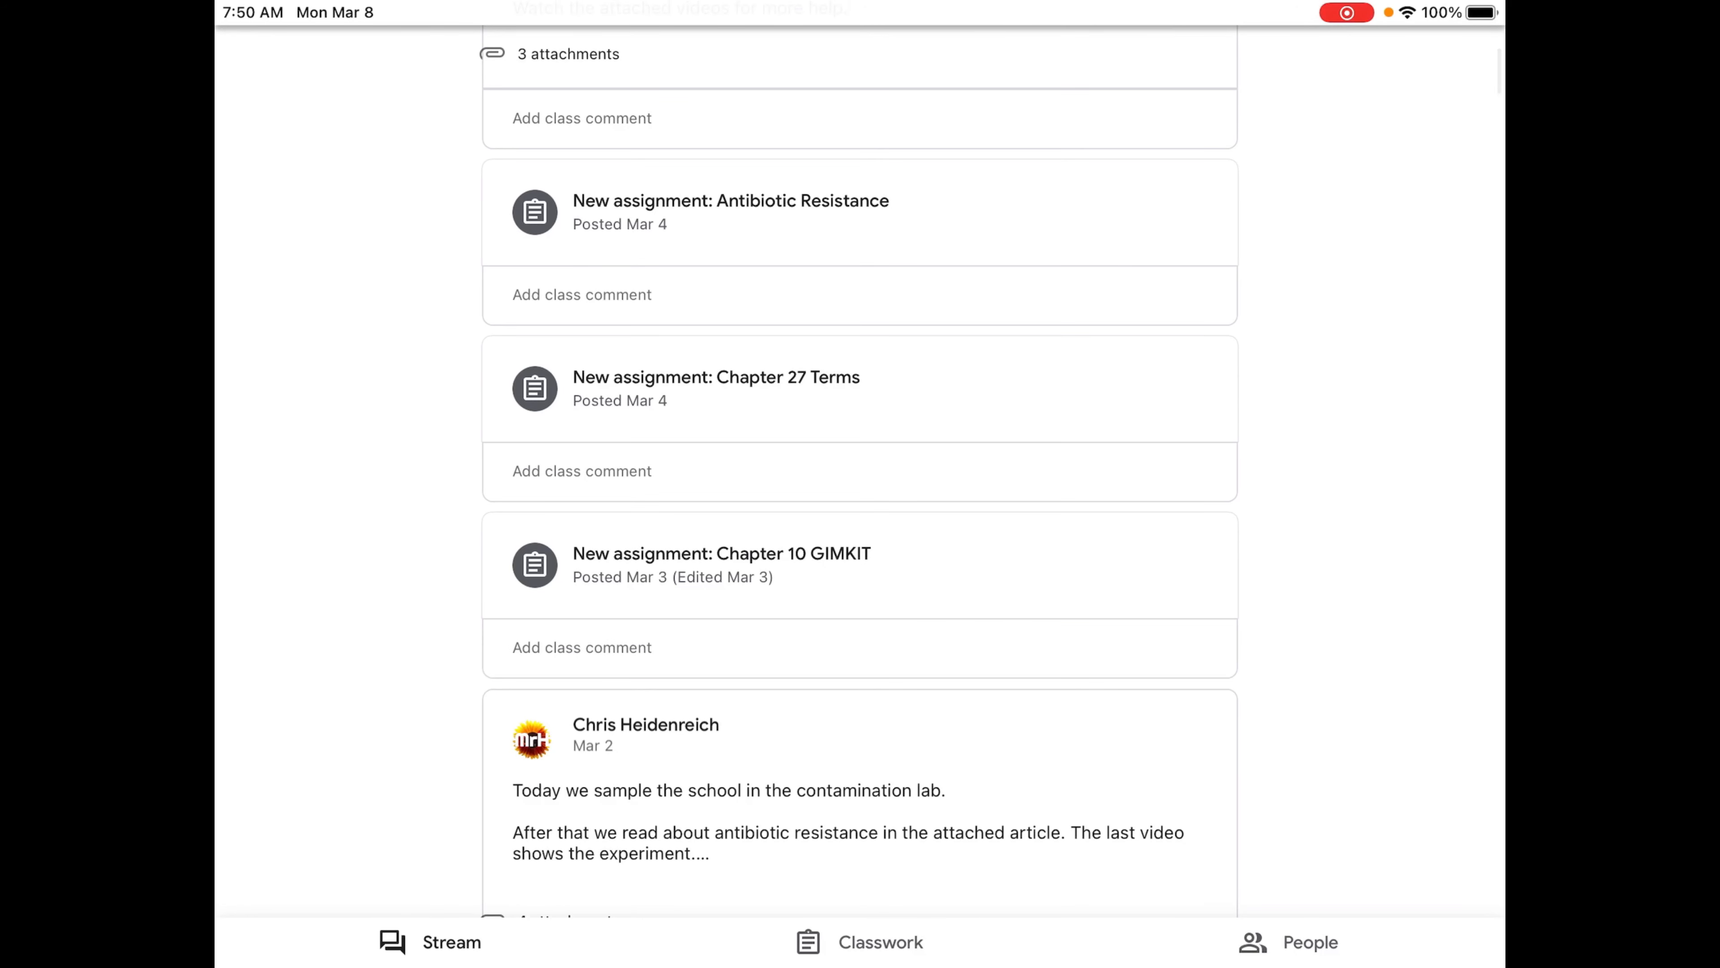